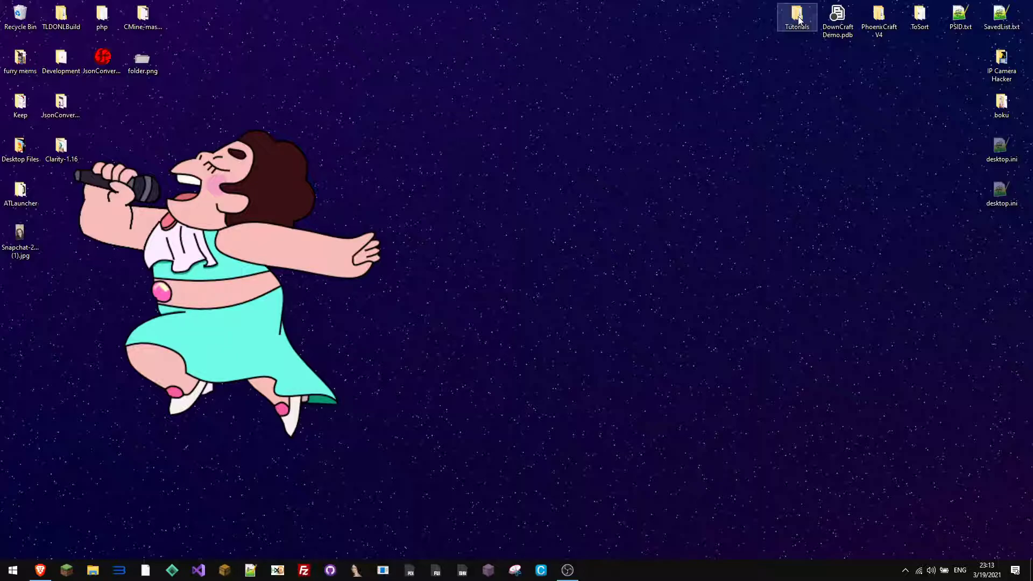
# Open the desktop Tutorials folder and select MediaPS3.arc in its ARCs subfolder
pyautogui.doubleClick(796, 12)
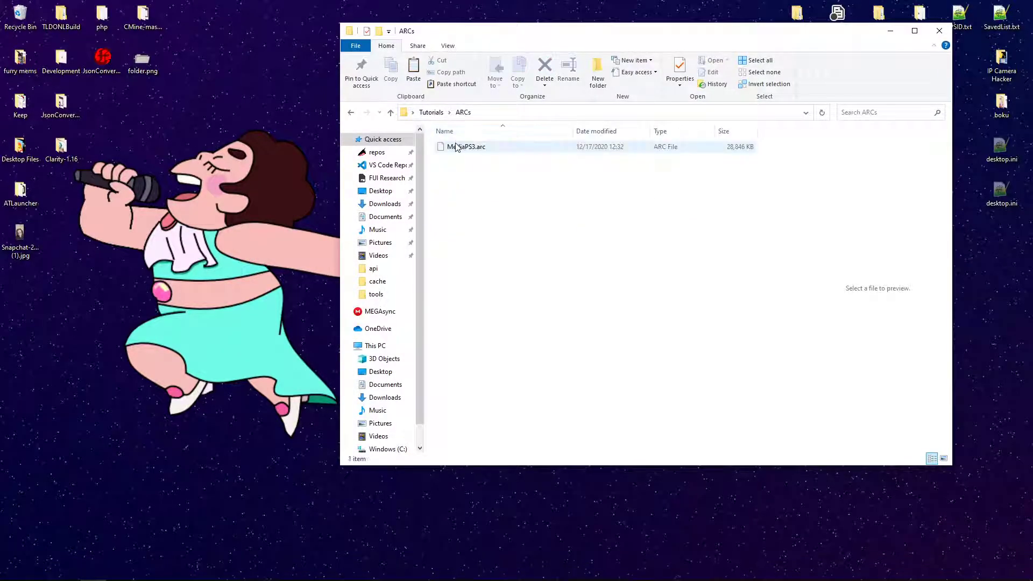
pyautogui.click(466, 147)
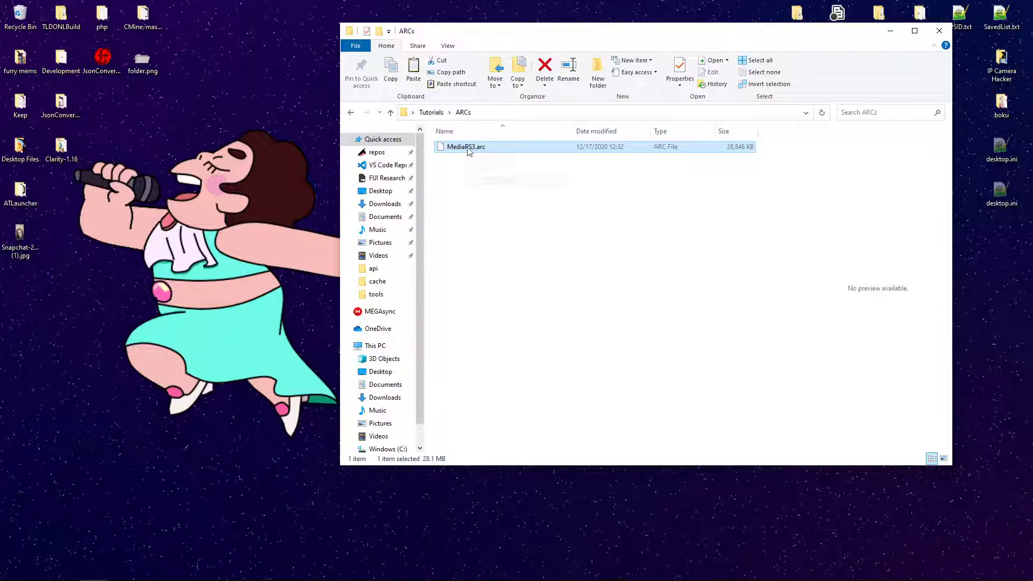
pyautogui.moveTo(466, 153)
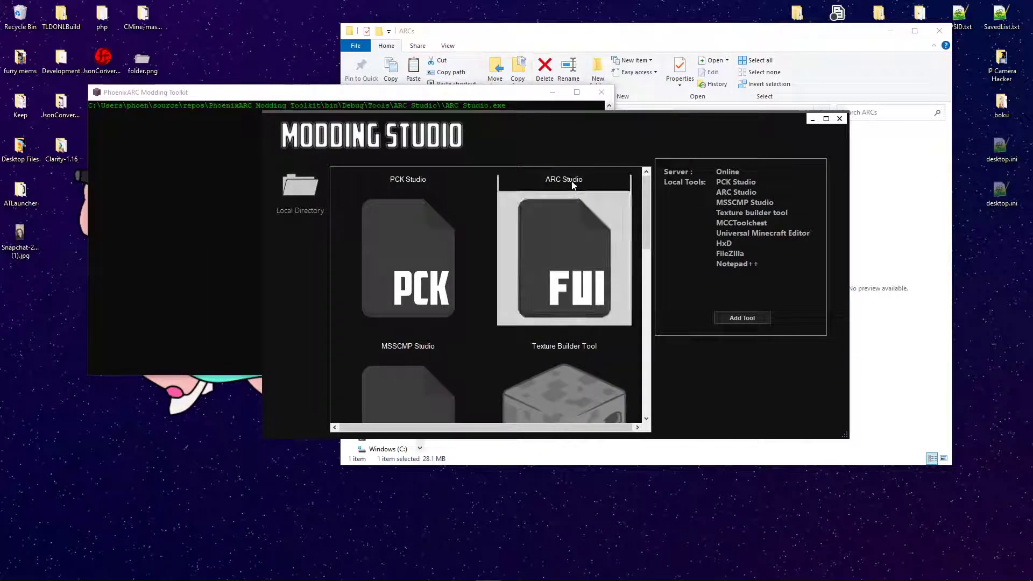
# Launch ARC Studio and load Desktop > Tutorials > ARCs > MediaPS3.arc via File > Open
pyautogui.click(564, 253)
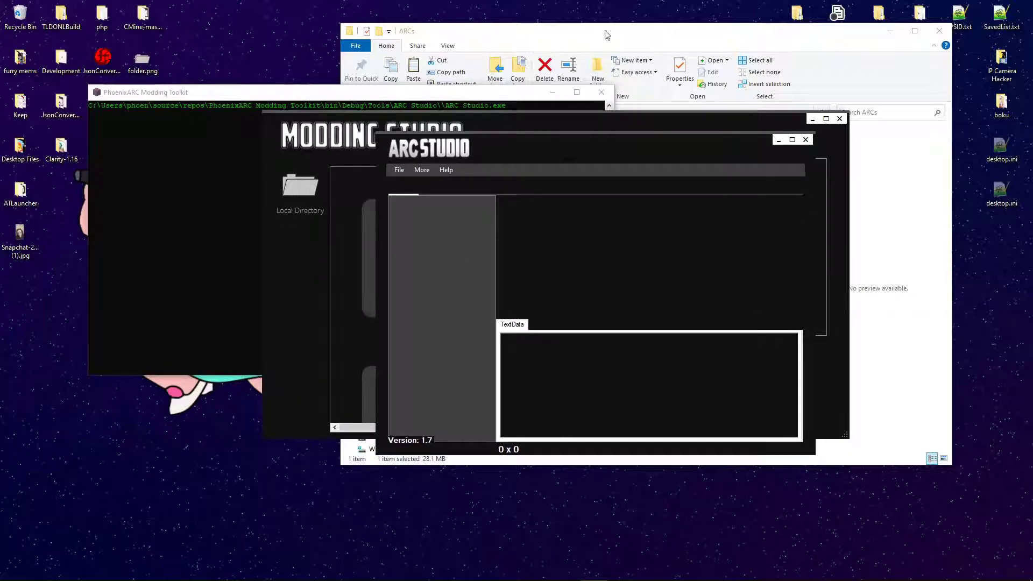
pyautogui.click(398, 170)
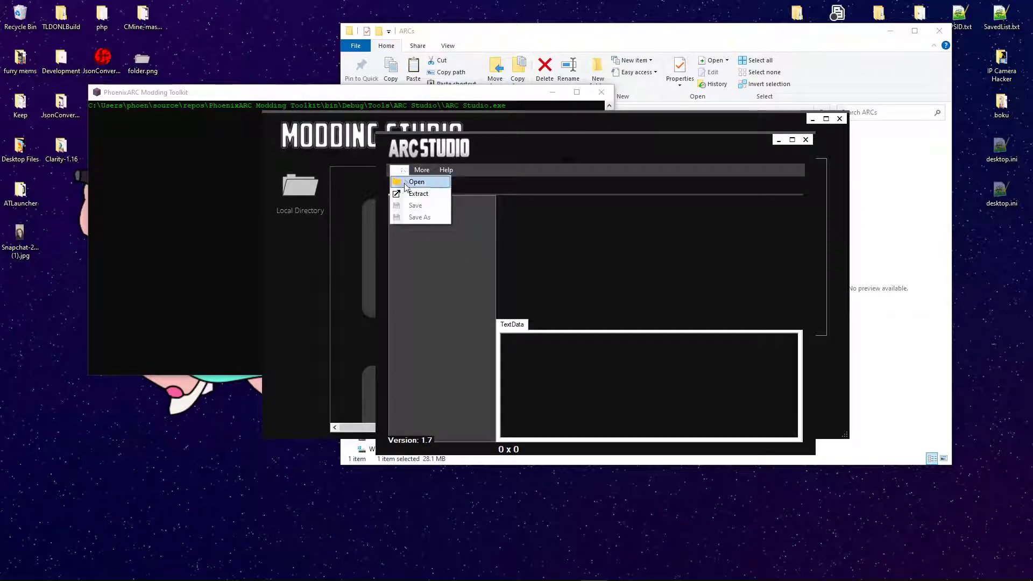
pyautogui.click(416, 182)
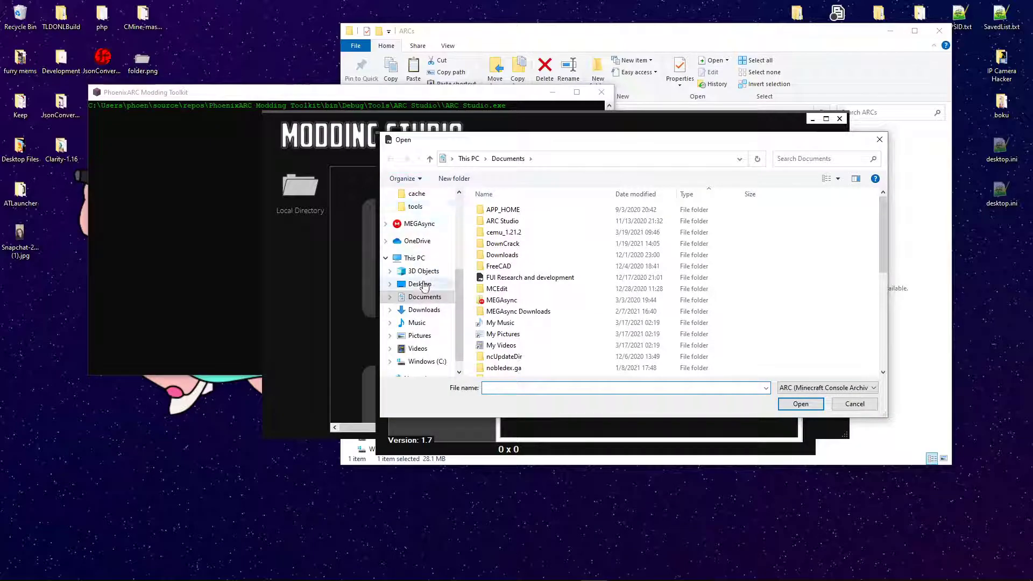
pyautogui.click(420, 284)
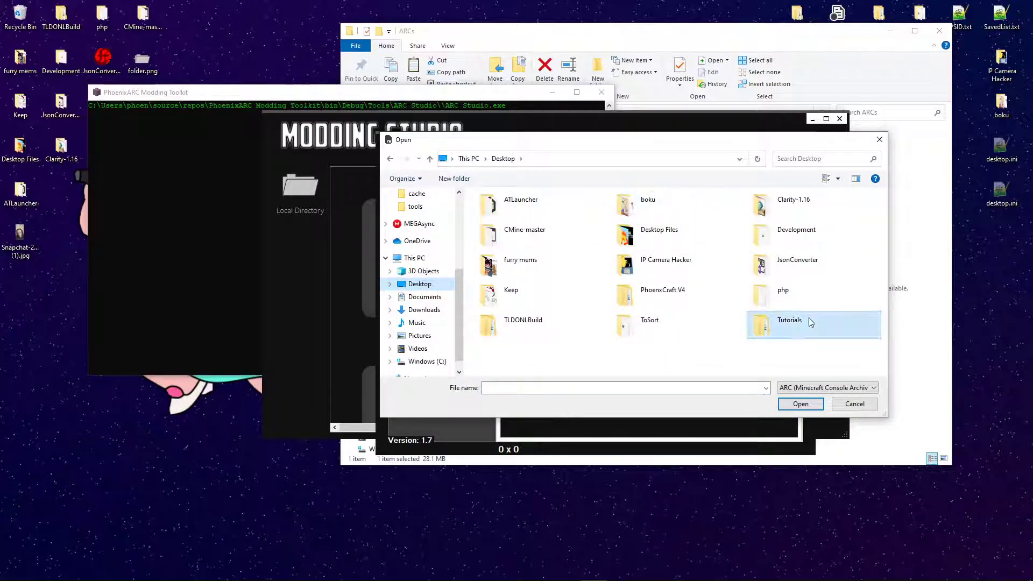
pyautogui.doubleClick(789, 324)
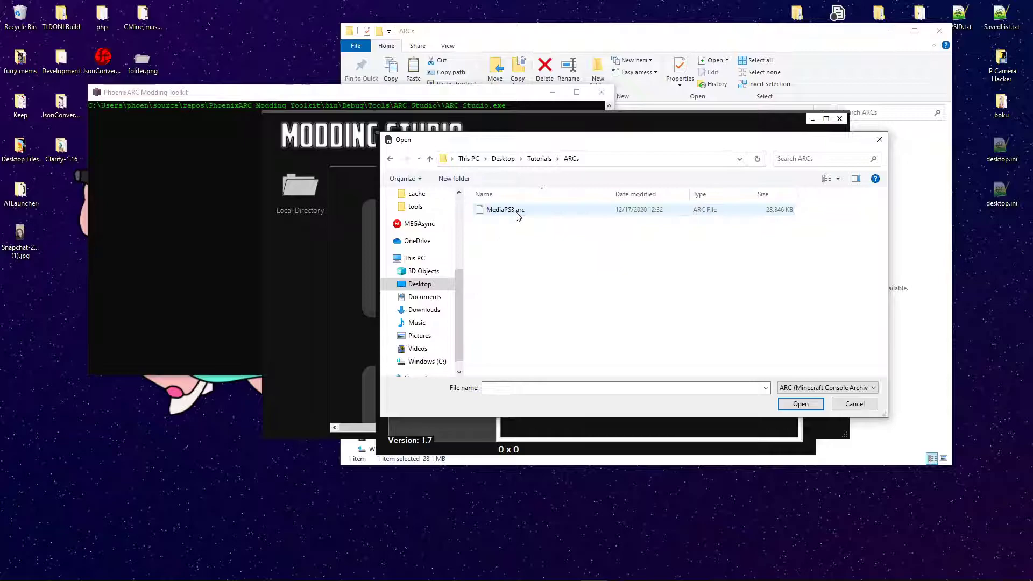
pyautogui.click(801, 403)
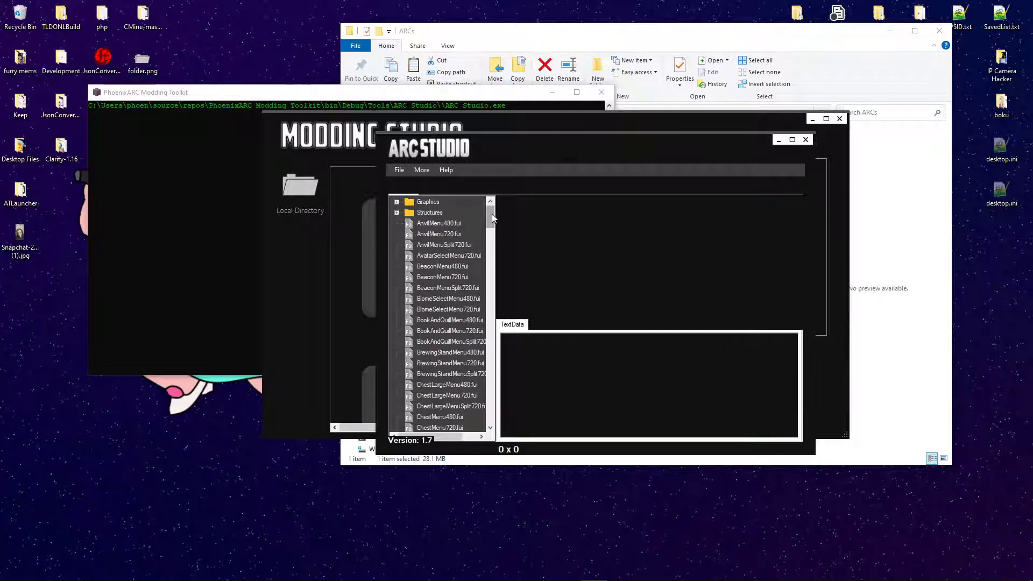
pyautogui.moveTo(484, 204)
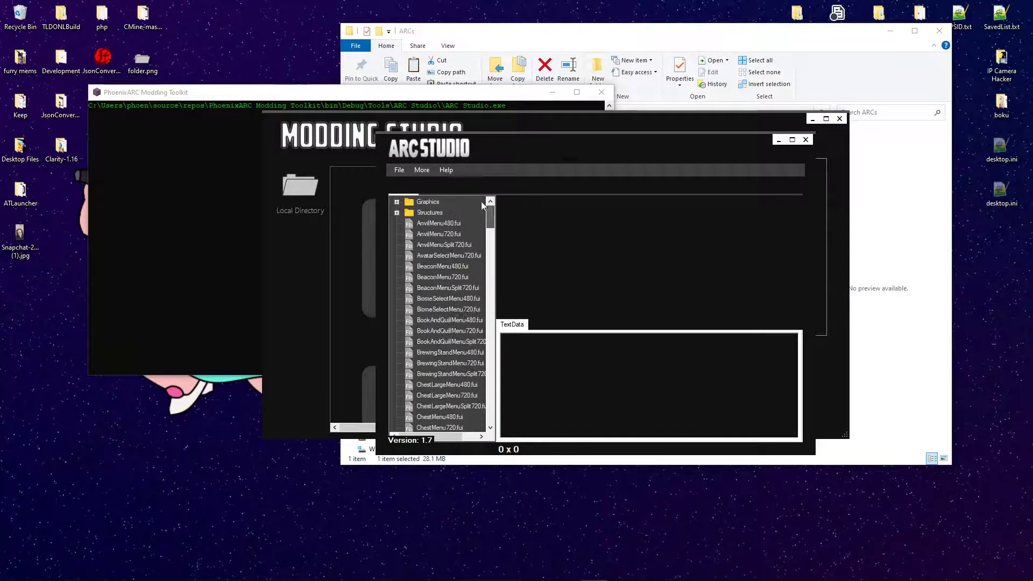
# Preview the Graphics entry, then locate and select languages.loc further down the list
pyautogui.click(396, 202)
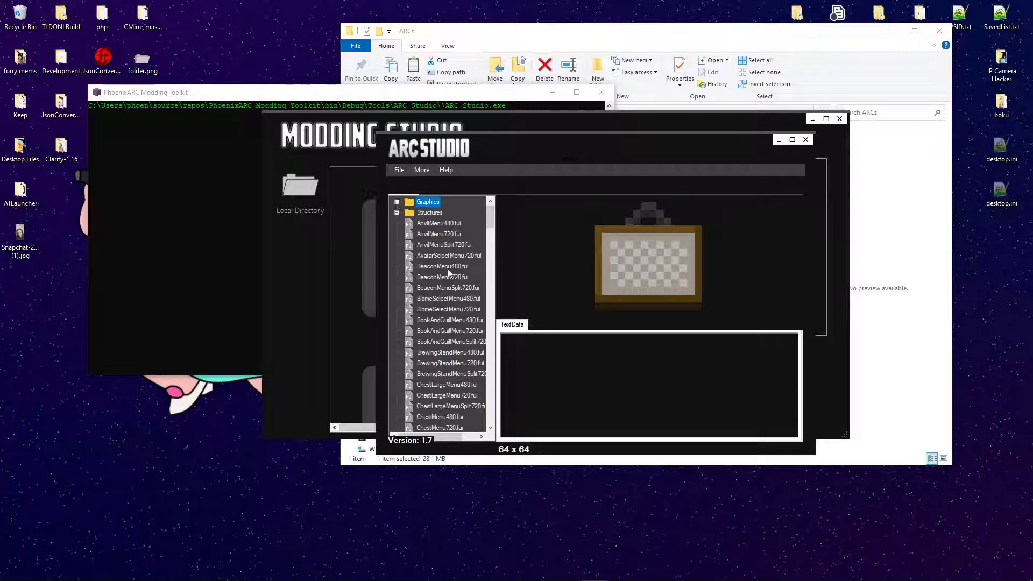
pyautogui.scroll(-3)
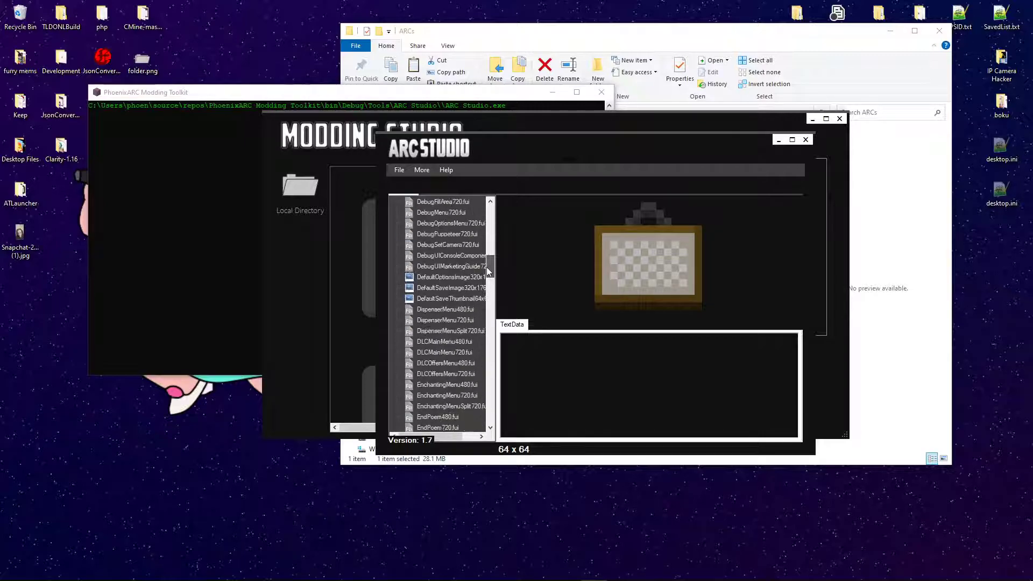
pyautogui.scroll(-3)
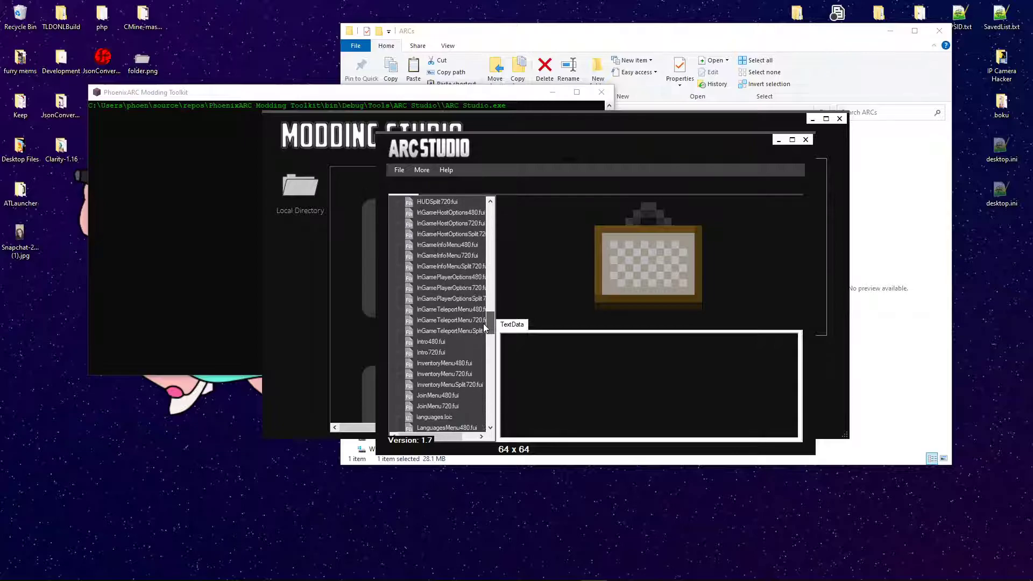
pyautogui.scroll(-3)
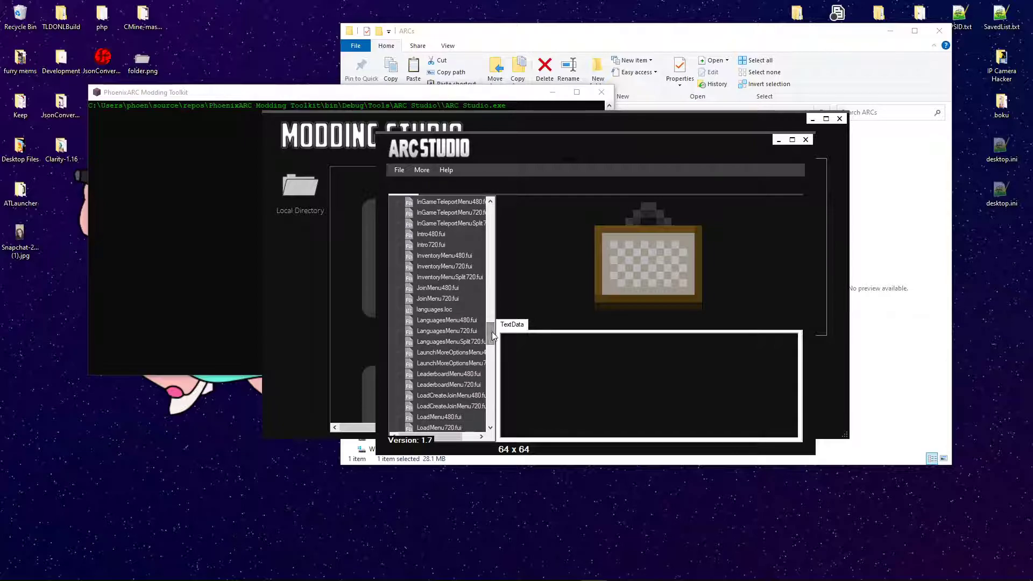
pyautogui.click(434, 310)
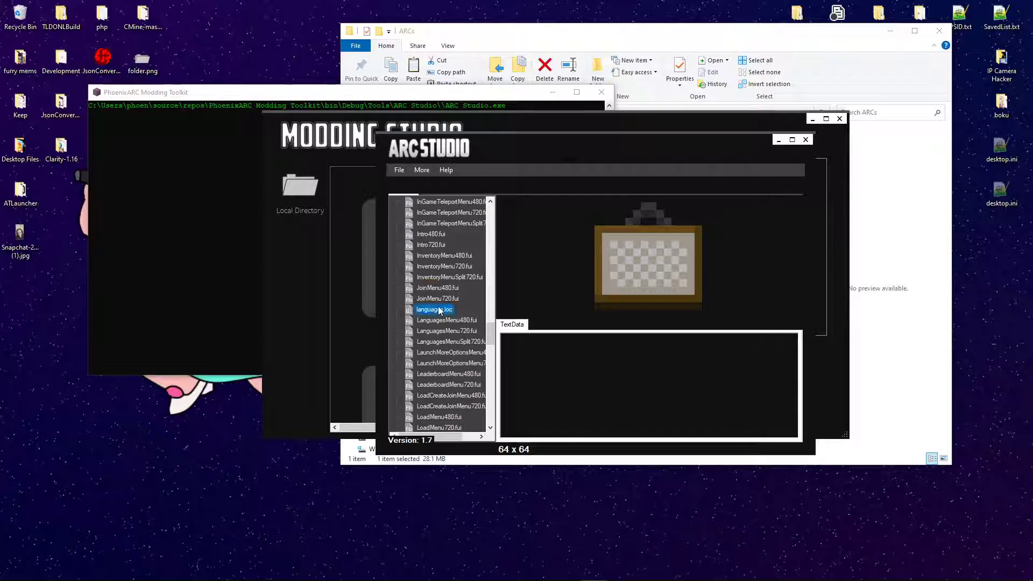
# Open languages.loc in the string editor and browse the en-EN messages down to 2415
pyautogui.doubleClick(433, 309)
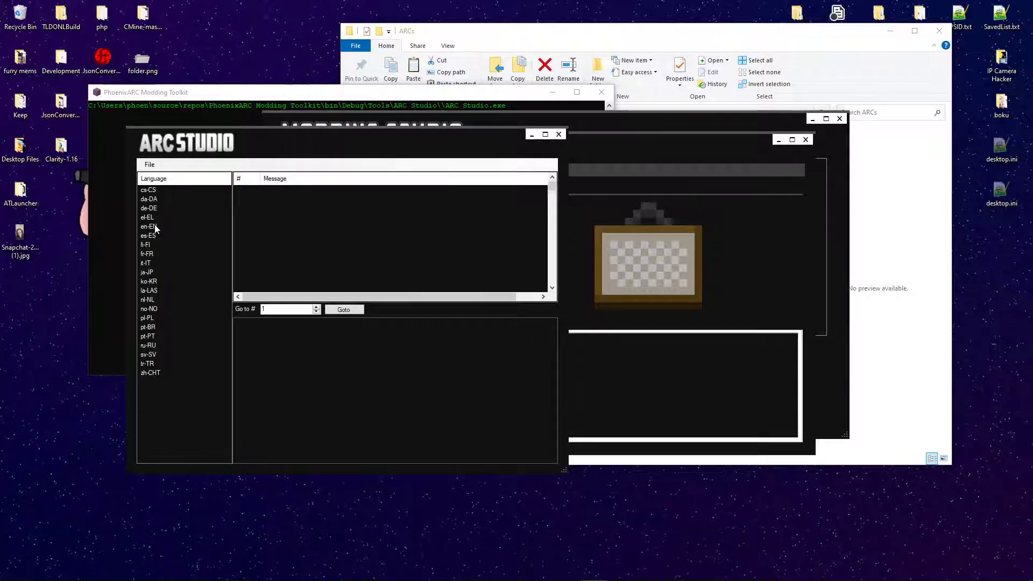
pyautogui.click(149, 226)
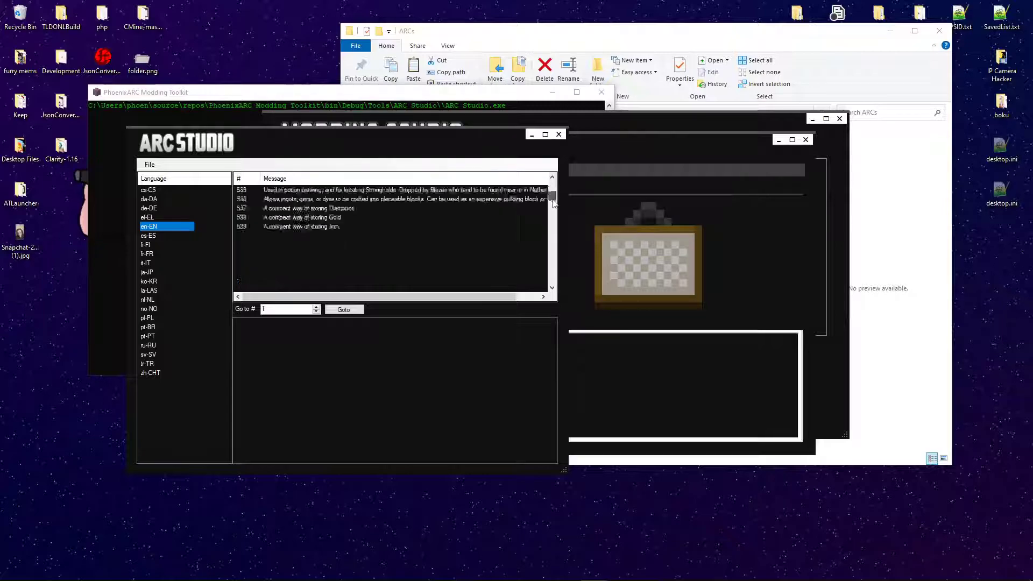
pyautogui.scroll(-3)
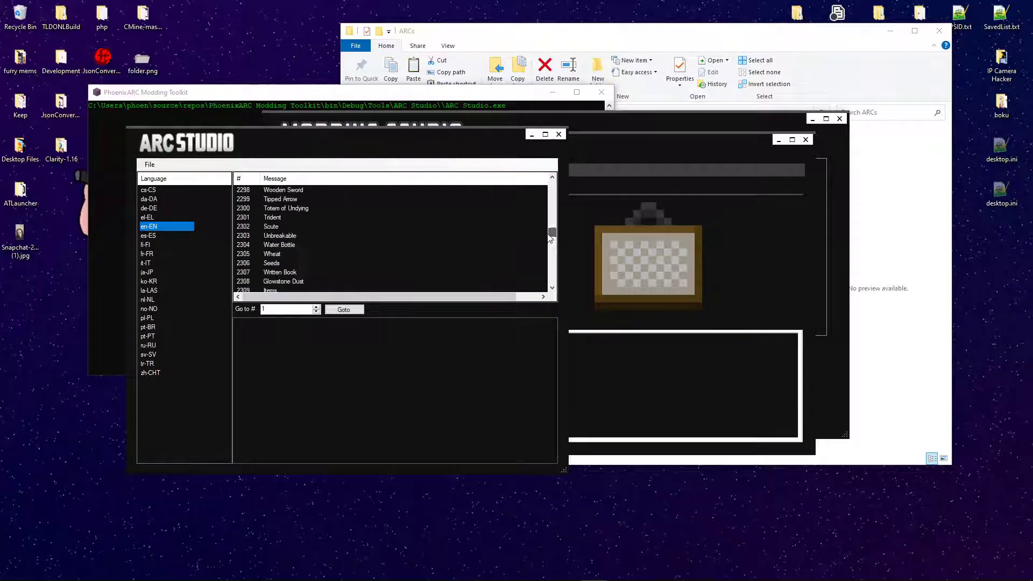
pyautogui.scroll(-3)
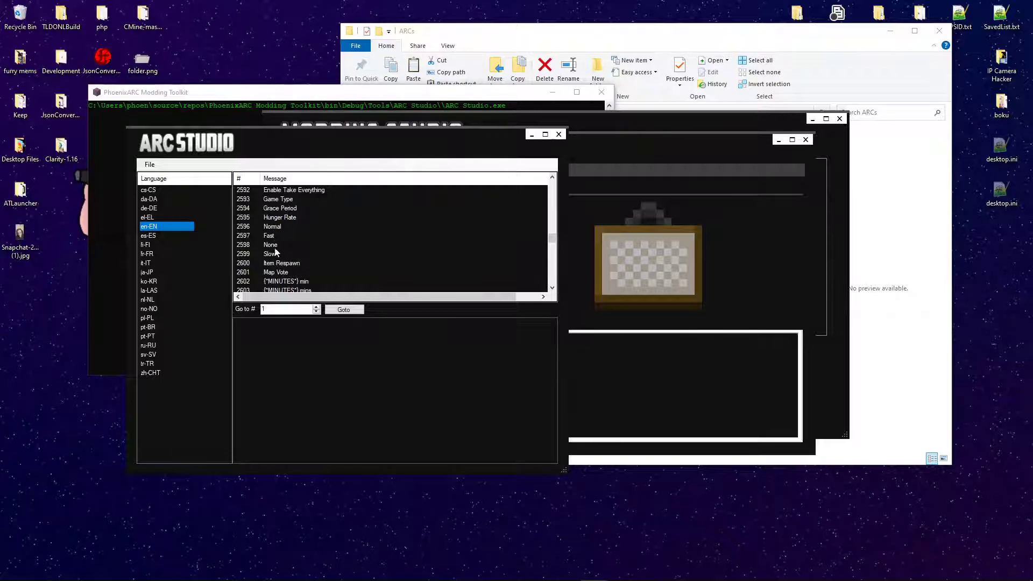
pyautogui.scroll(-3)
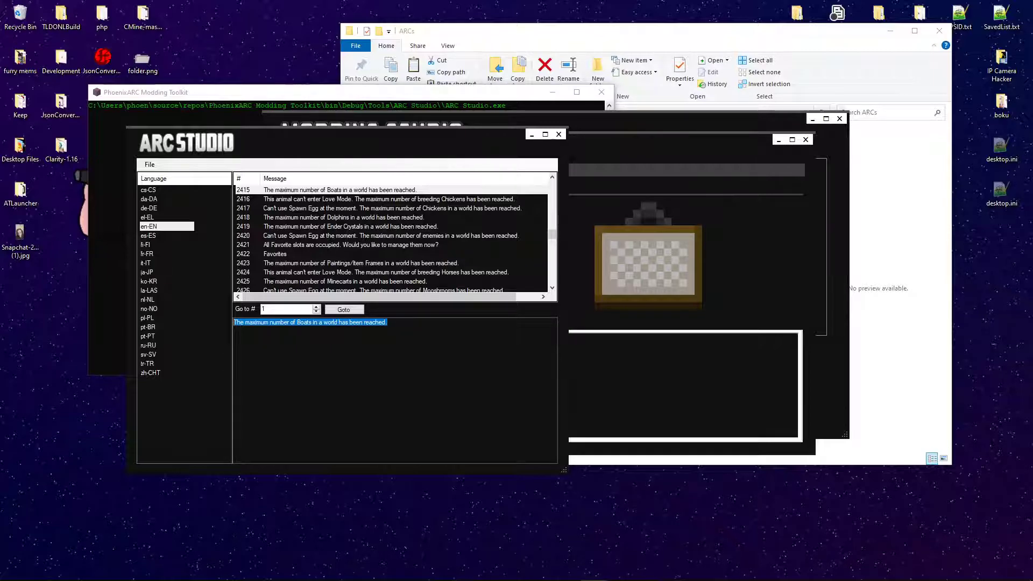
# Replace message 2415's boat-limit text with "hhh"
pyautogui.write('hhh')
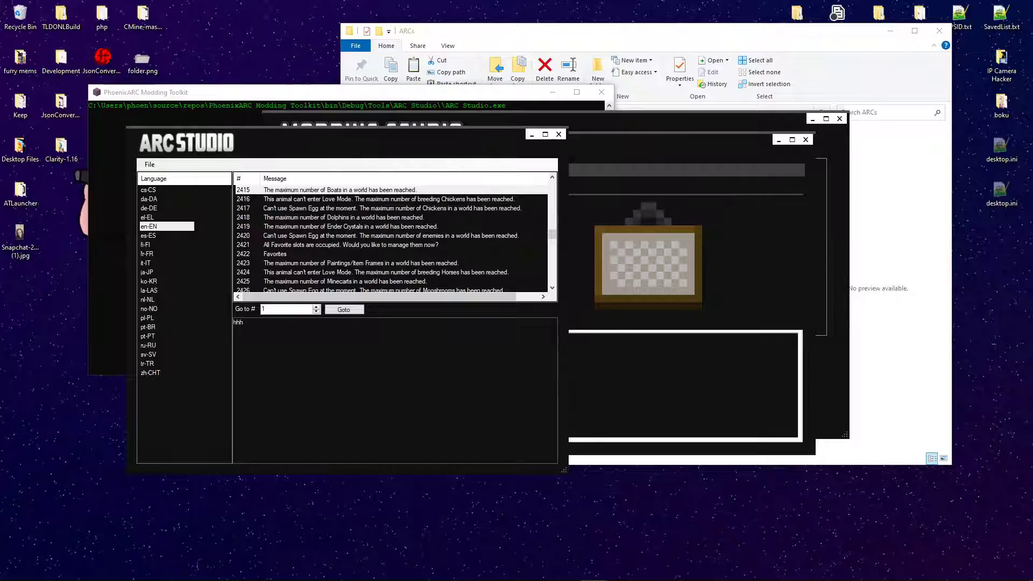
pyautogui.click(339, 189)
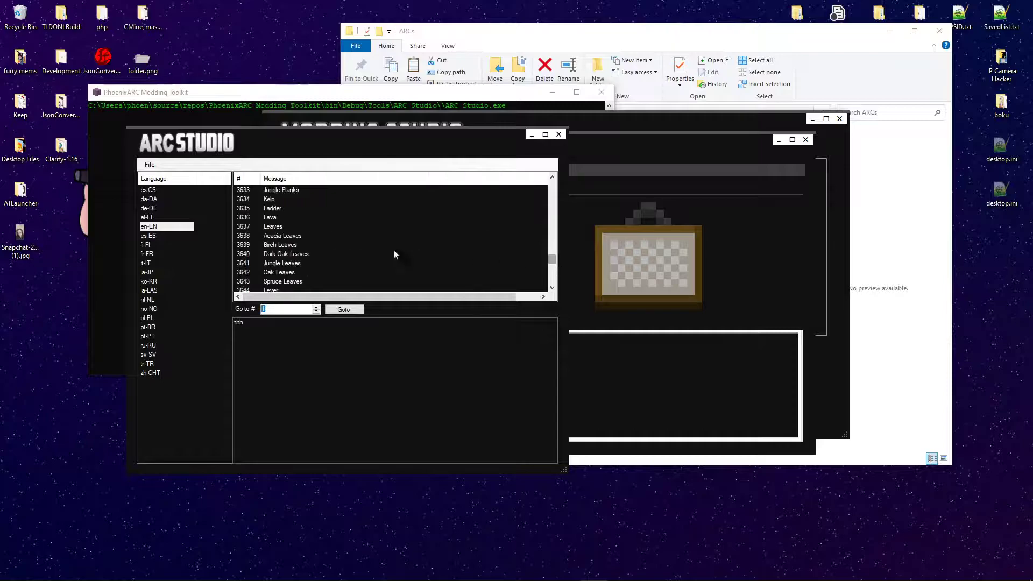
# Go to message 2422 "Favorites" in the en-EN strings, then close the language editor
pyautogui.click(282, 236)
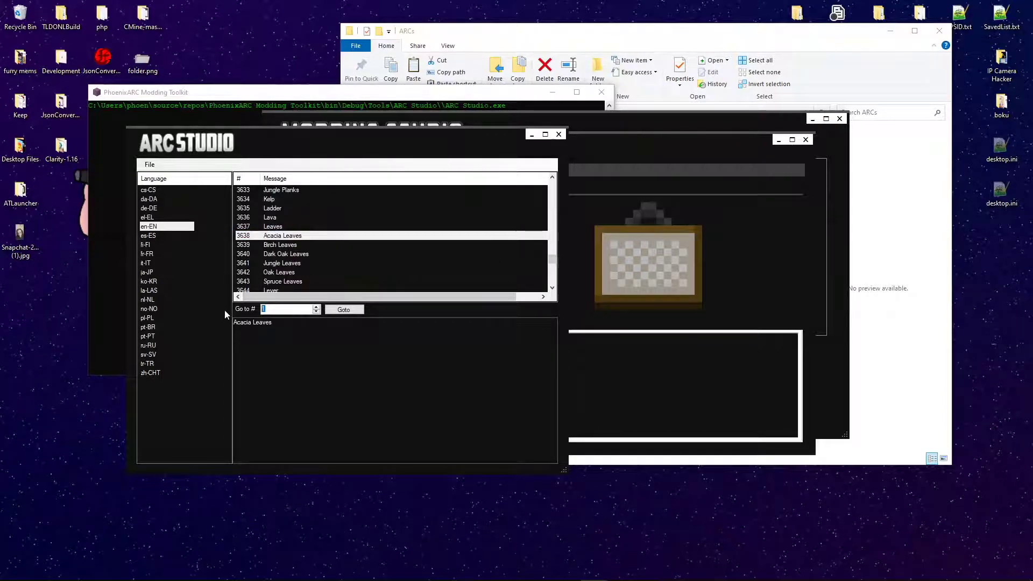
pyautogui.write('2422')
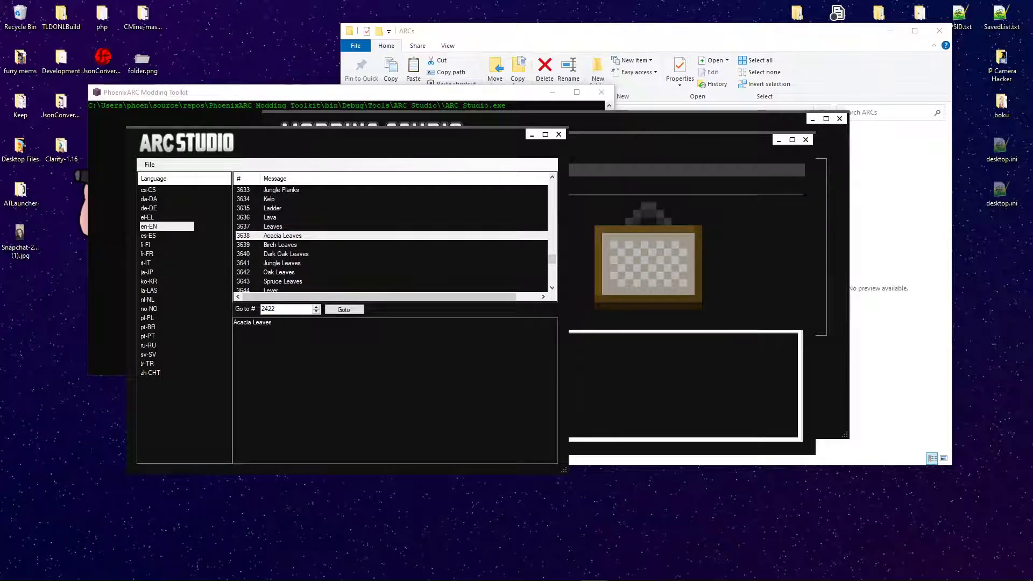
pyautogui.click(344, 310)
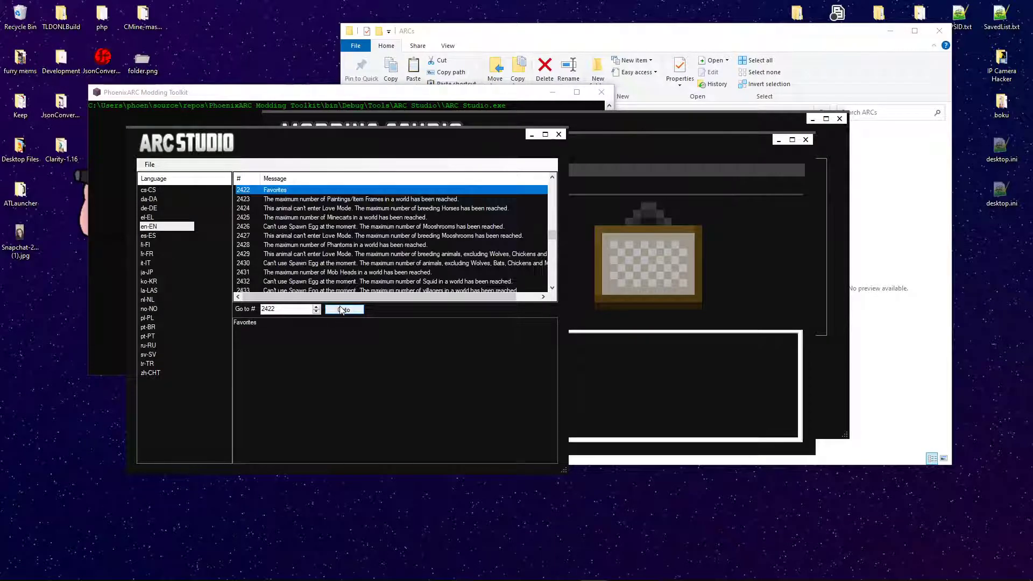
pyautogui.click(344, 310)
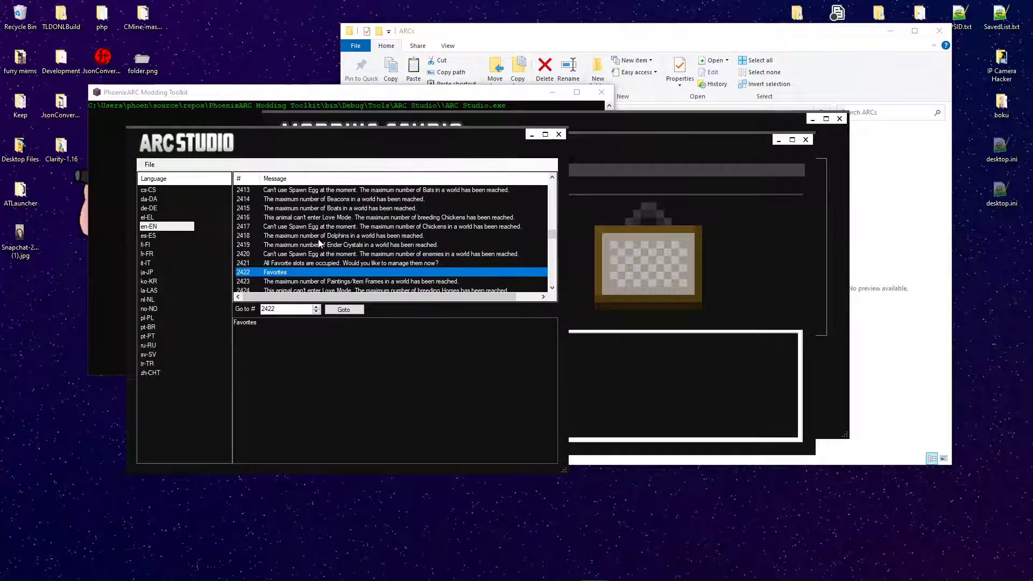
pyautogui.moveTo(298, 243)
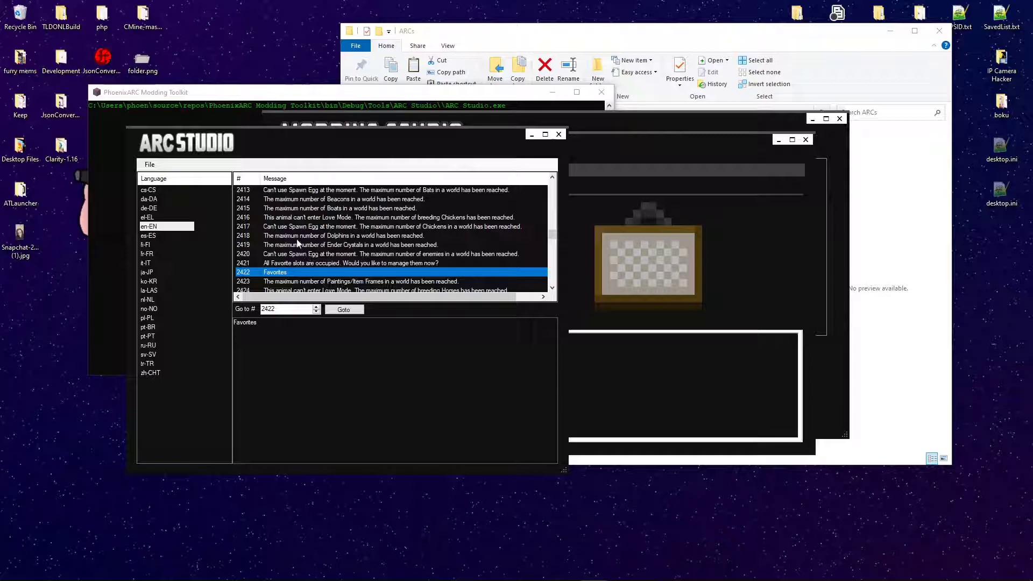
pyautogui.click(149, 165)
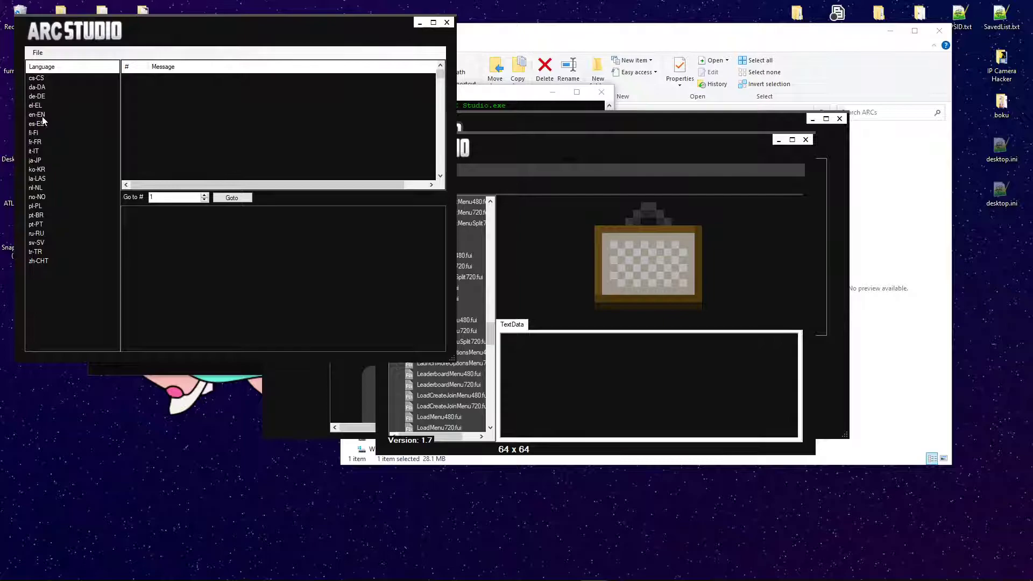
# Reselect en-EN, jump to message 2422 again, and close the LOC editor back to the file list
pyautogui.click(35, 115)
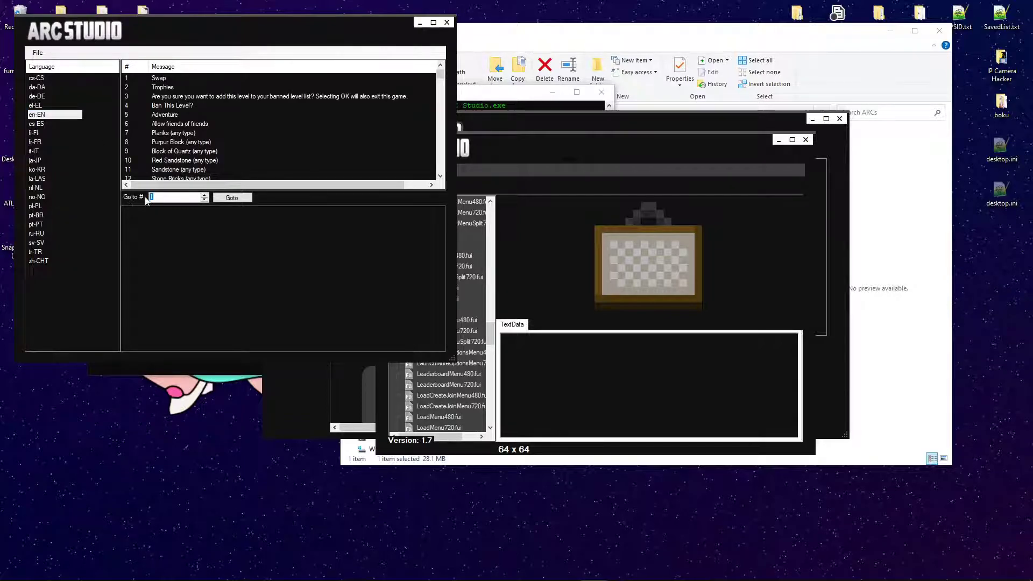
pyautogui.write('2422')
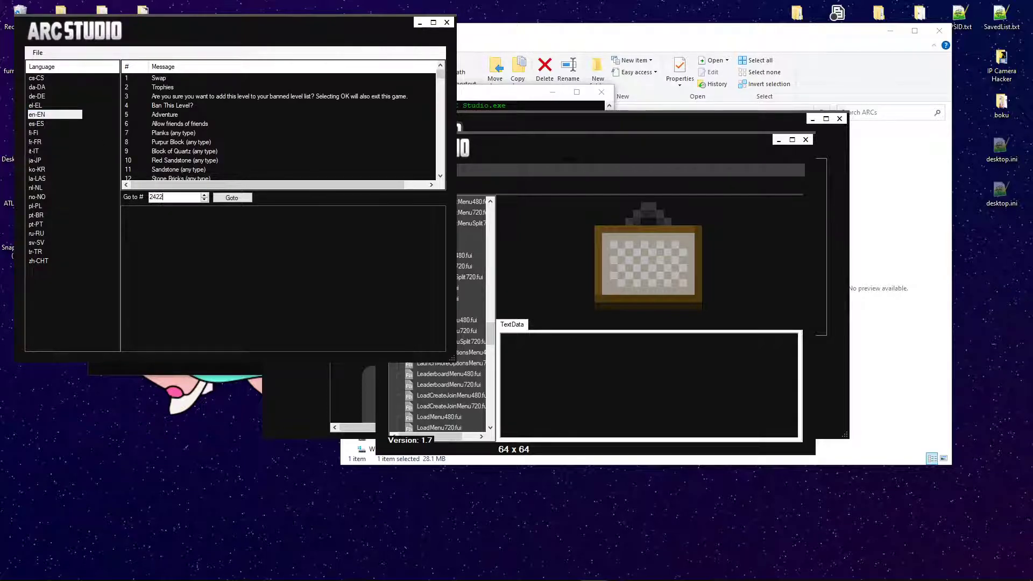
pyautogui.click(232, 198)
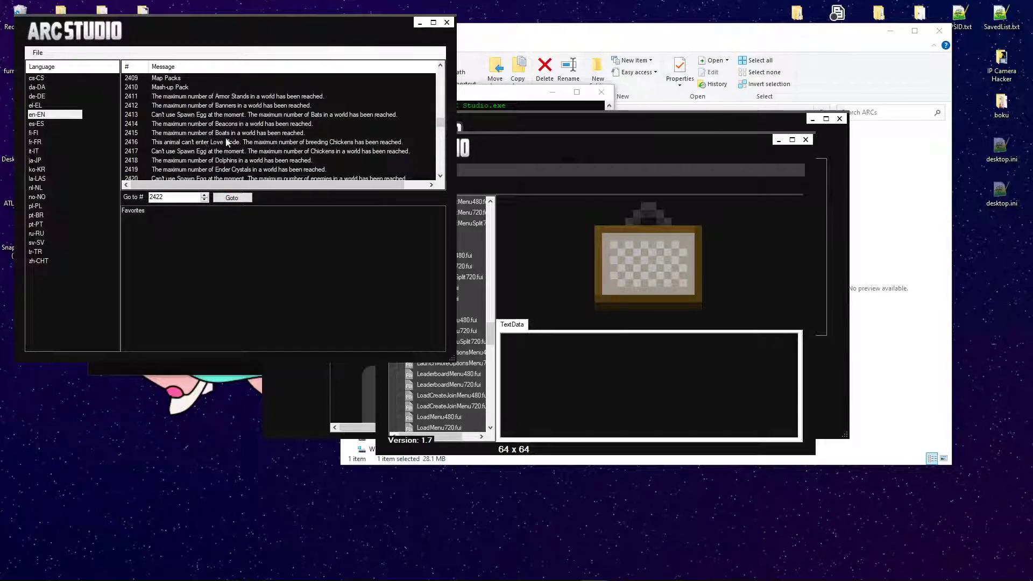
pyautogui.click(224, 134)
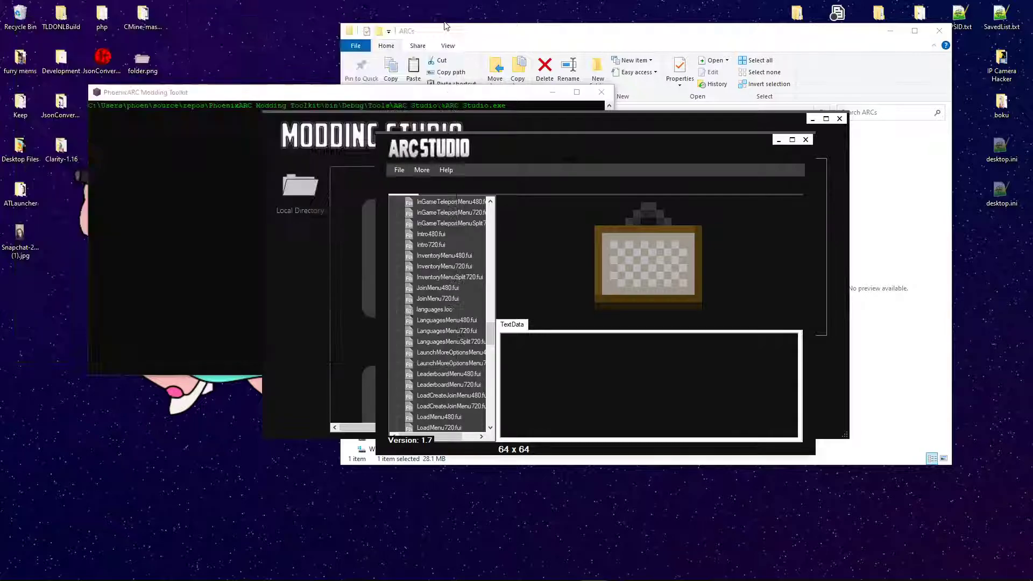
pyautogui.scroll(-3)
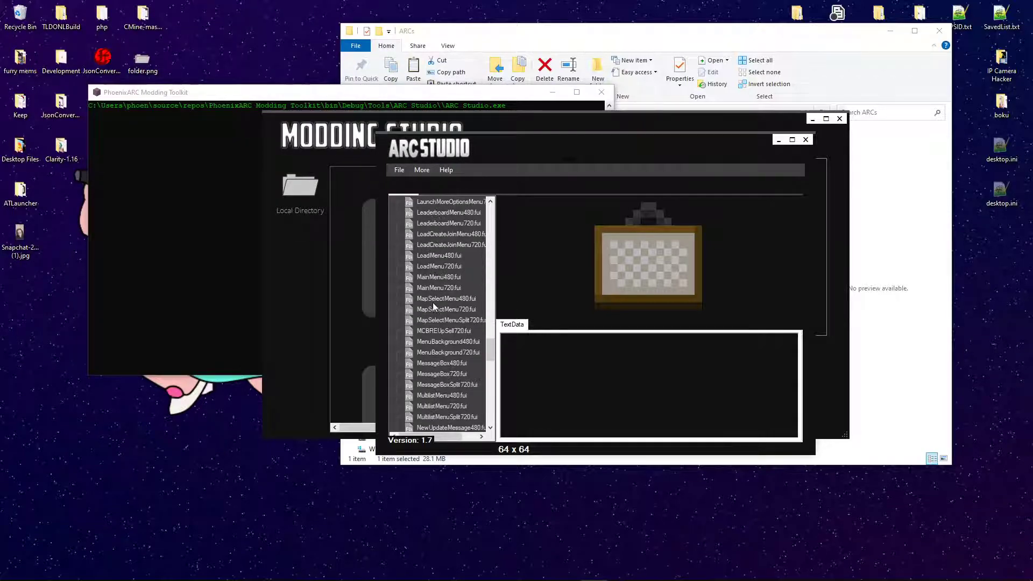
# Locate and open splashes.txt from the archive file list
pyautogui.scroll(-3)
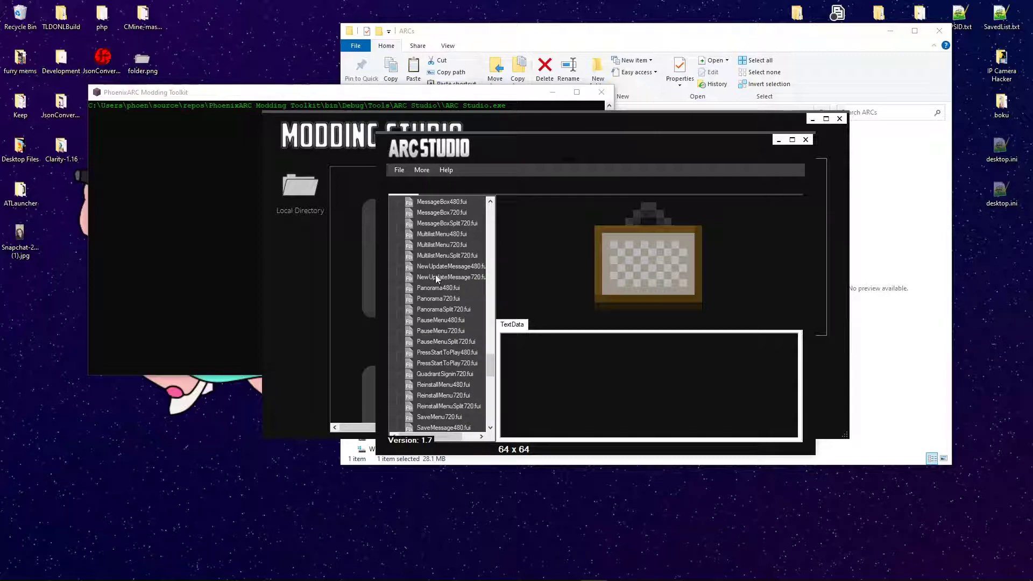
pyautogui.scroll(-3)
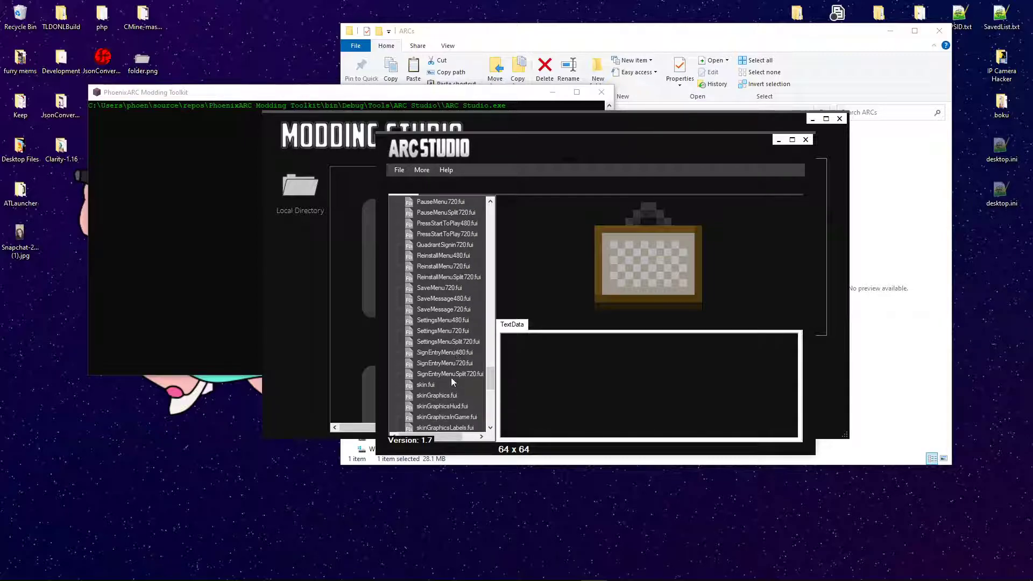
pyautogui.scroll(-3)
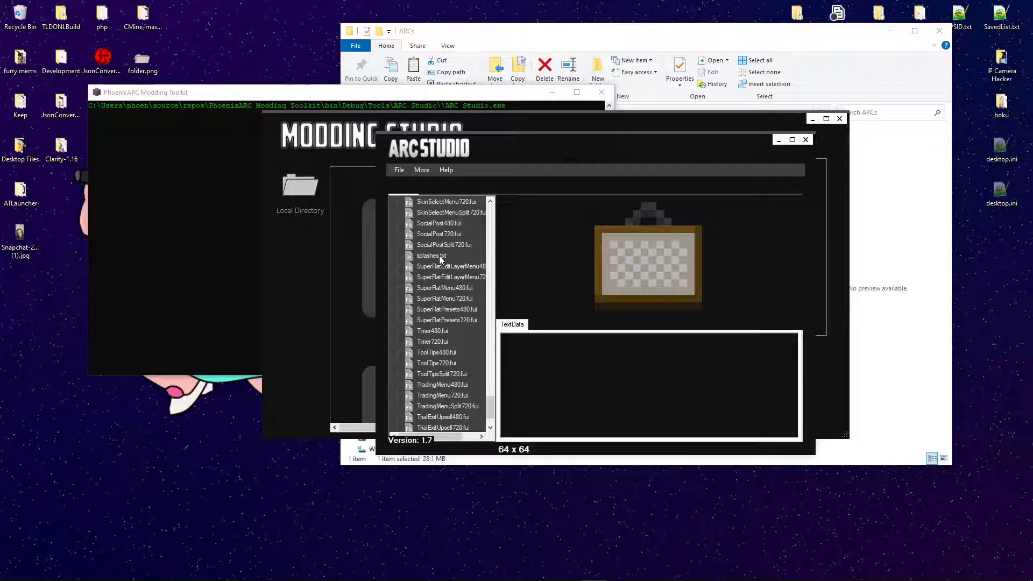
pyautogui.click(430, 256)
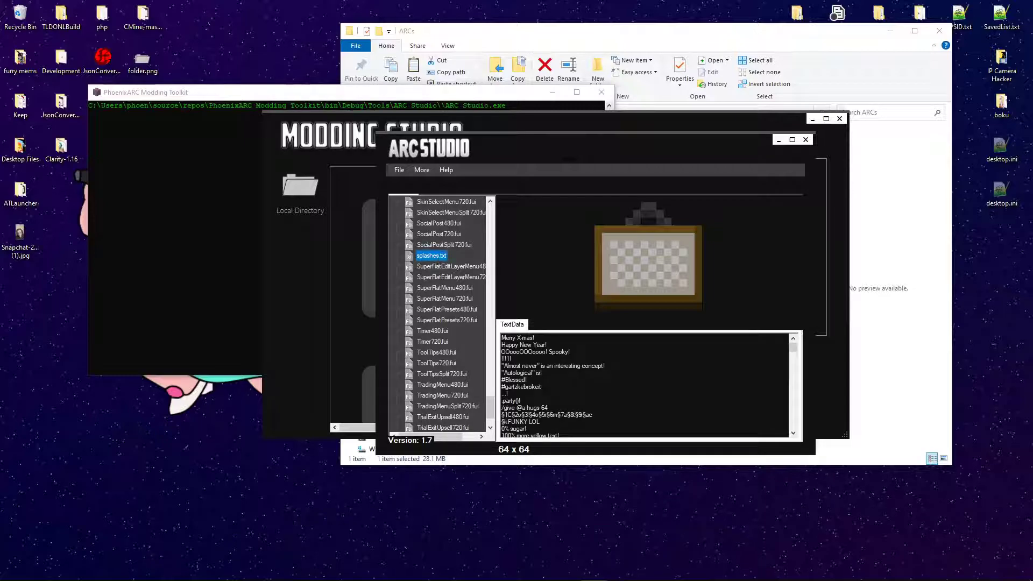
# Select the first splash lines and words in the TextData pane and browse to the final entries
pyautogui.moveTo(530, 341); pyautogui.dragTo(577, 351)
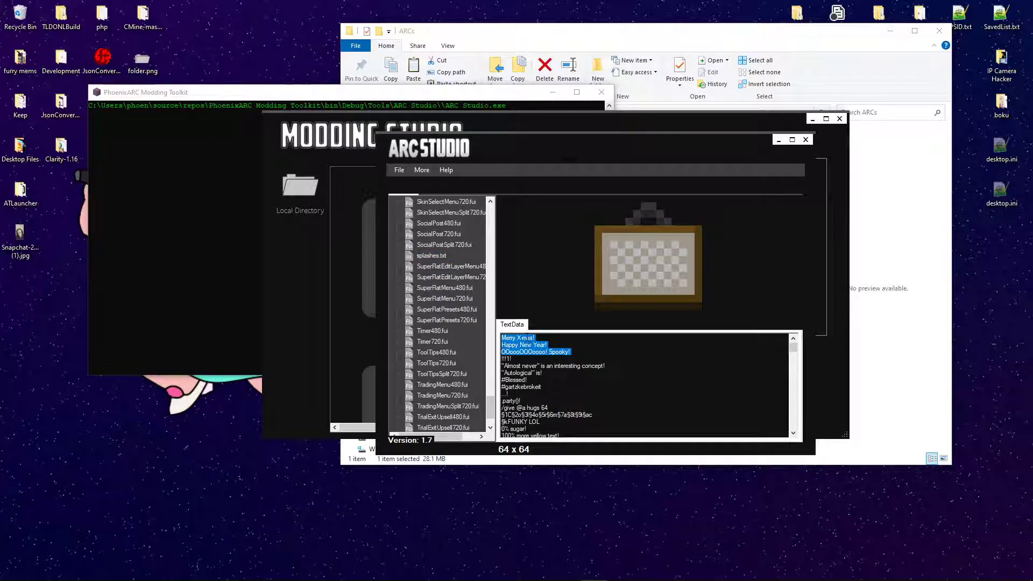
pyautogui.moveTo(630, 308)
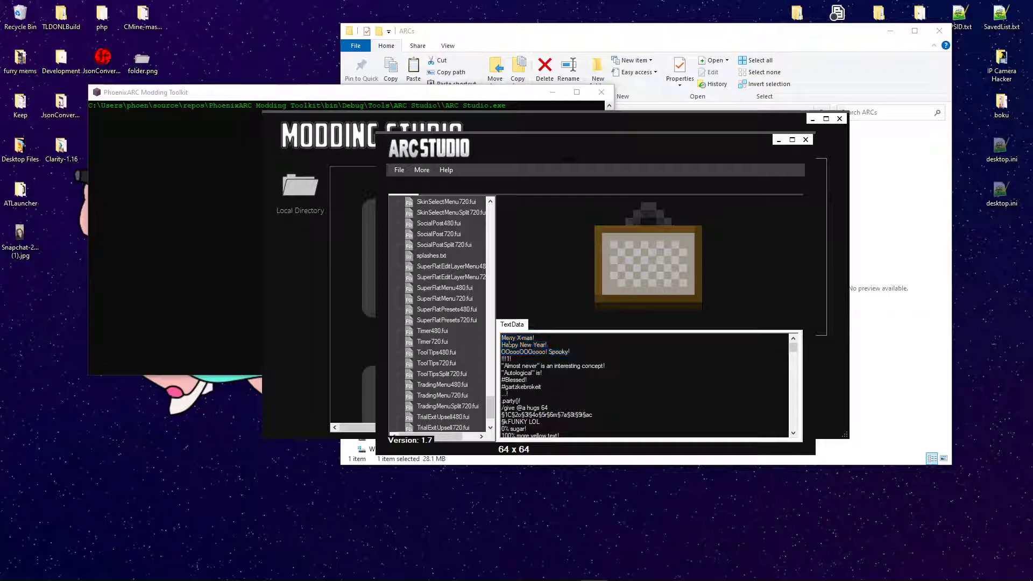
pyautogui.doubleClick(518, 337)
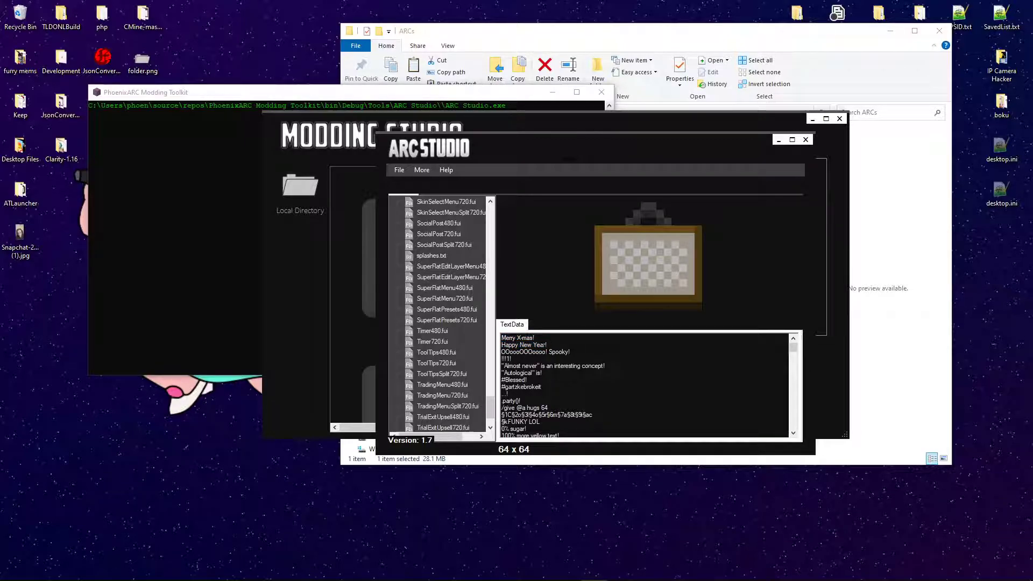
pyautogui.doubleClick(535, 351)
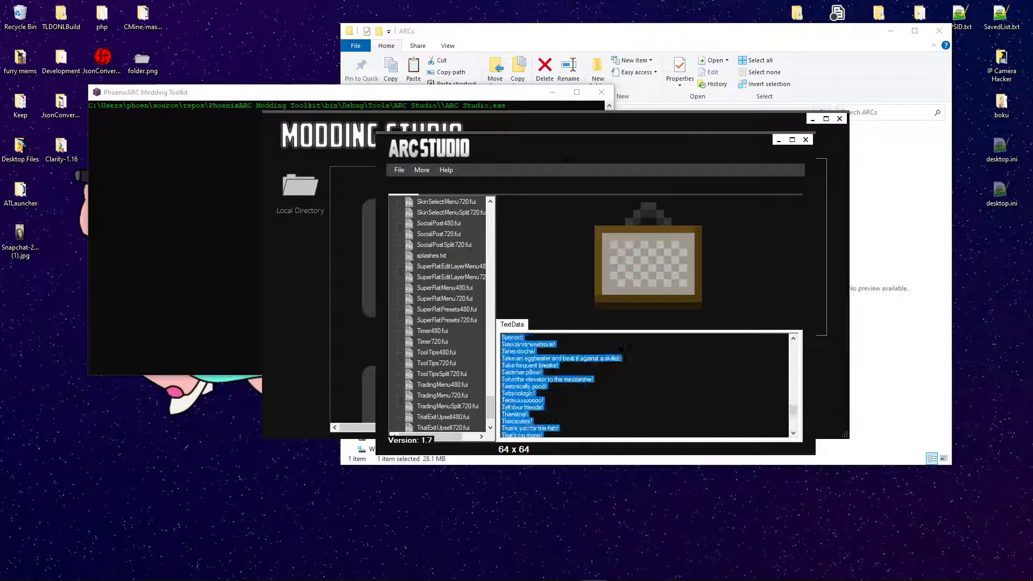
pyautogui.scroll(-3)
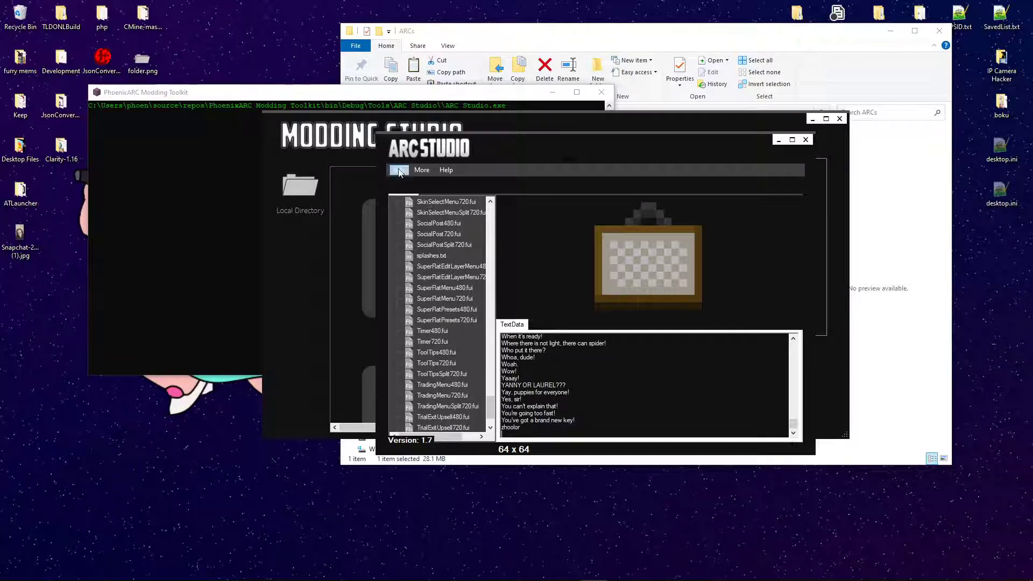
# Show the More menu with its FUI, LOC and NBT center tools
pyautogui.click(421, 170)
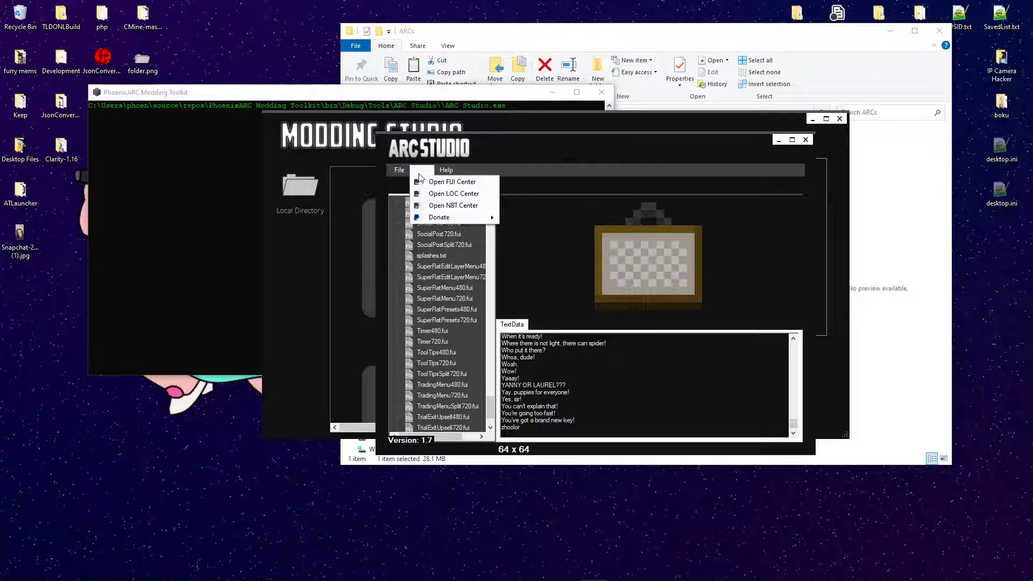
pyautogui.moveTo(438, 218)
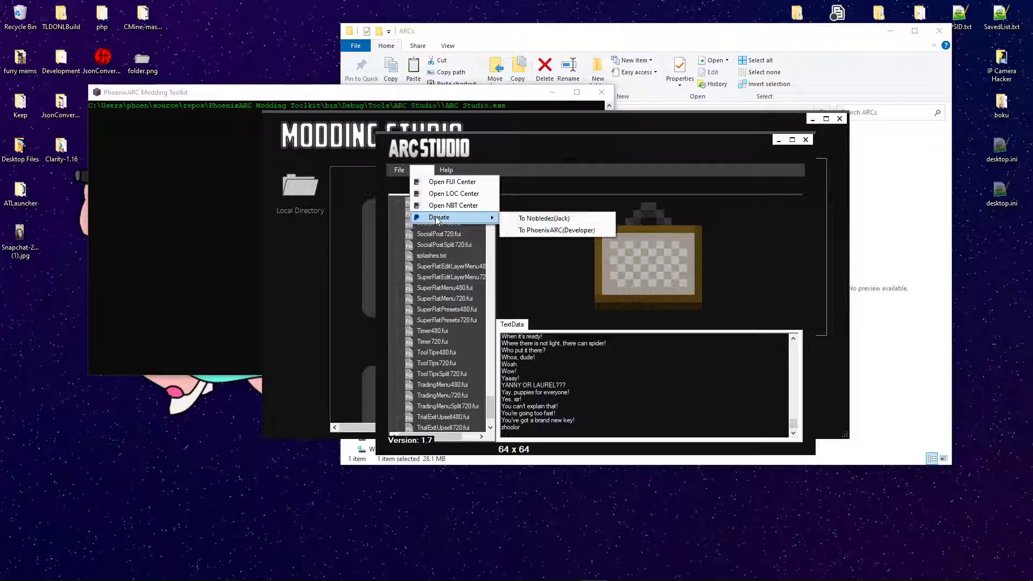
pyautogui.moveTo(543, 218)
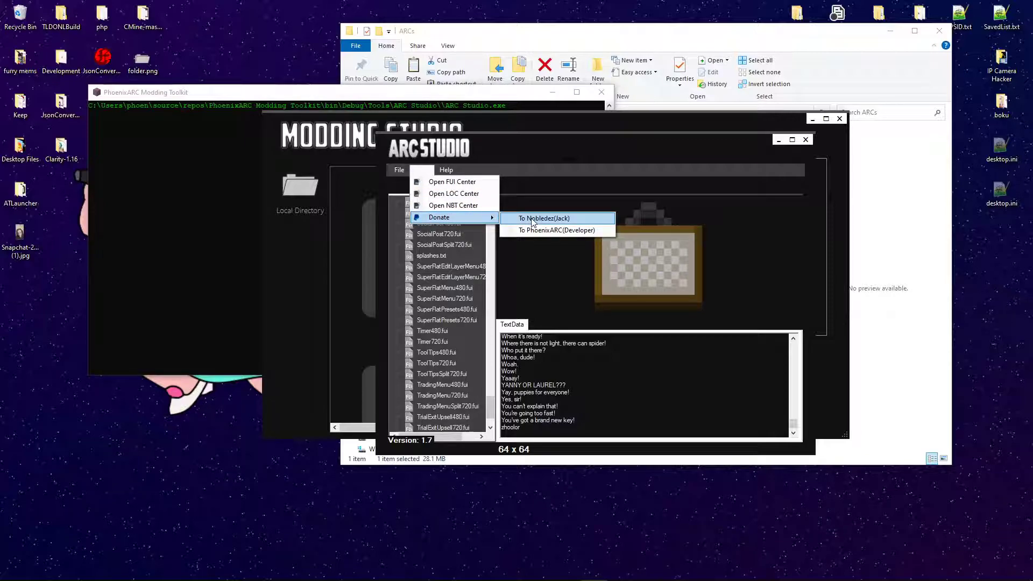
pyautogui.moveTo(536, 218)
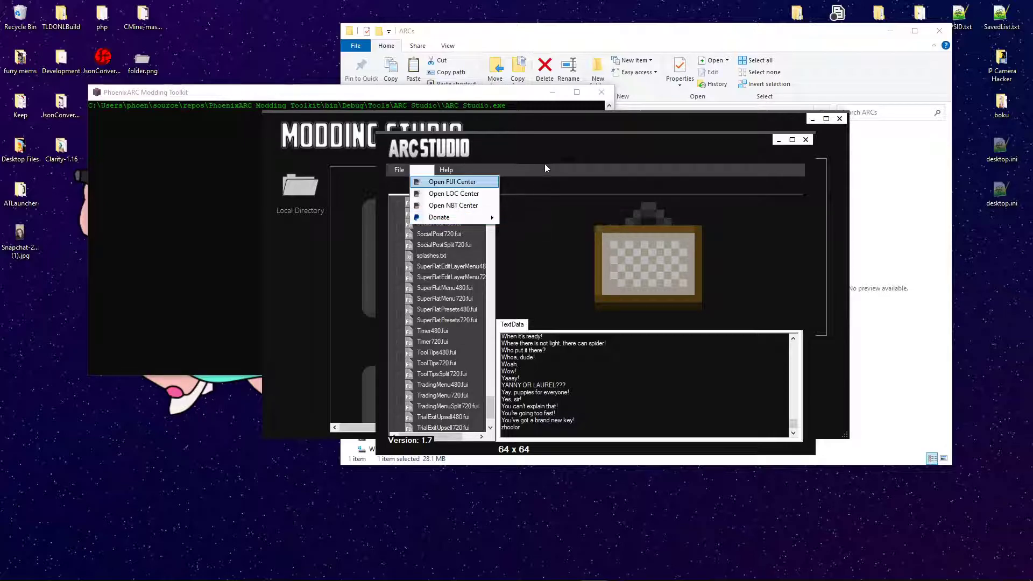
pyautogui.moveTo(451, 217)
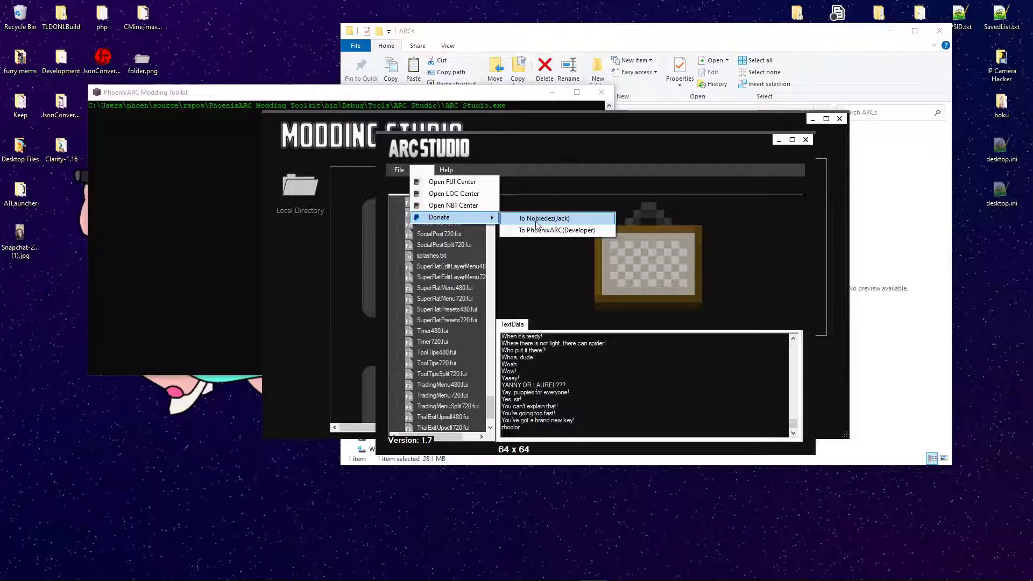
pyautogui.moveTo(534, 231)
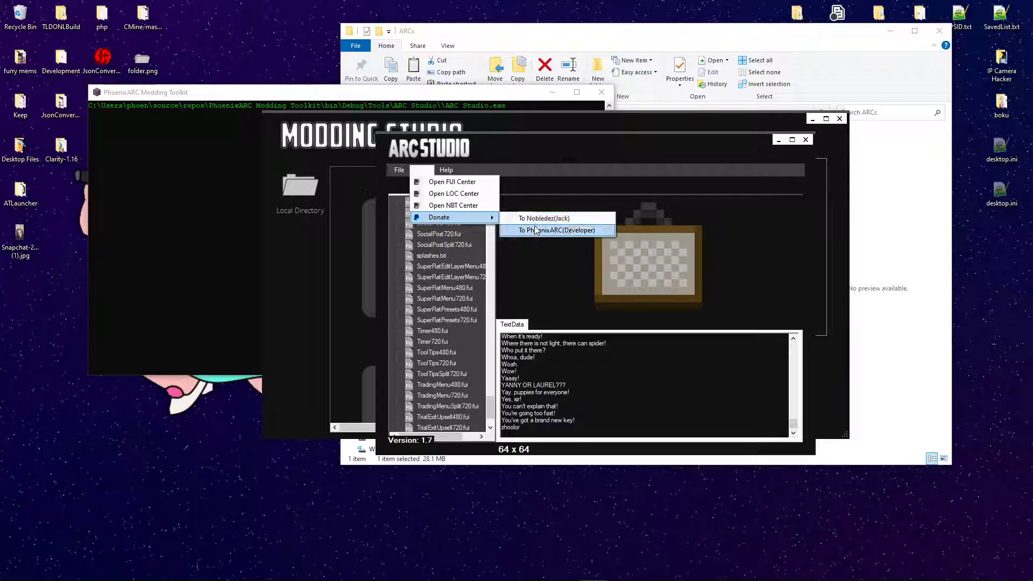
pyautogui.moveTo(529, 234)
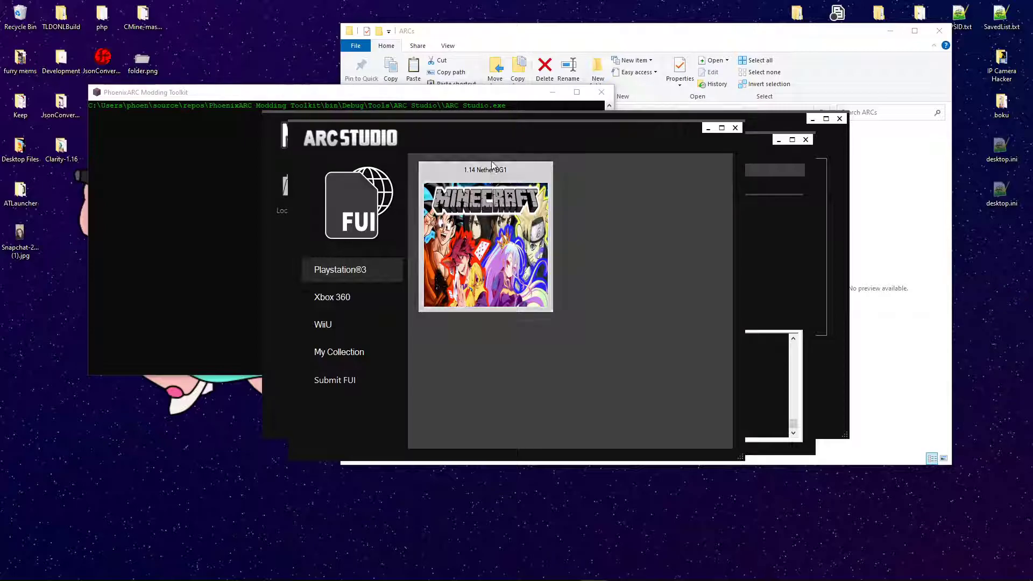
# Browse the FUI Center's Wii U category showing the "1.14 Nether BG1" entry
pyautogui.click(485, 243)
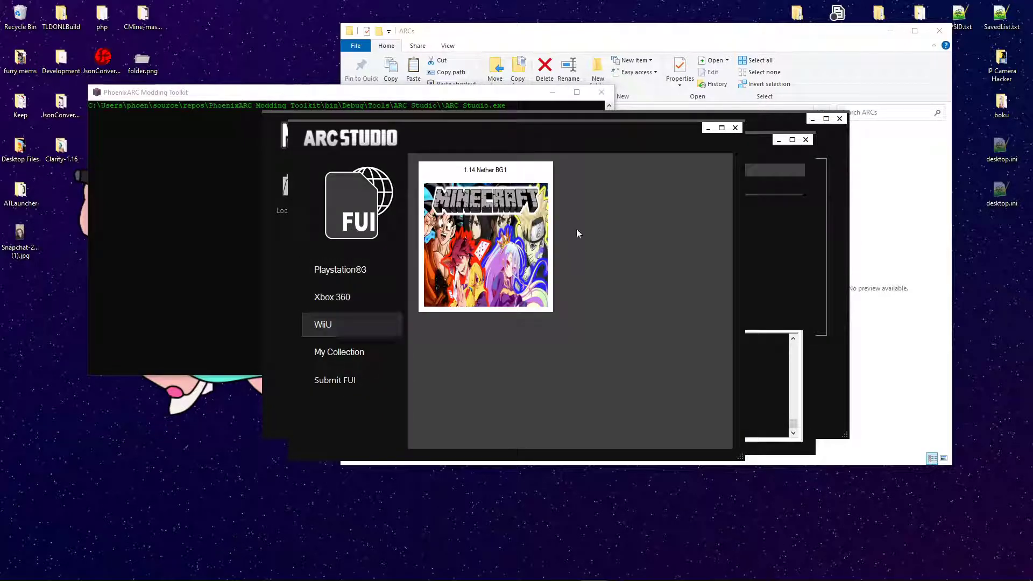
pyautogui.moveTo(723, 137)
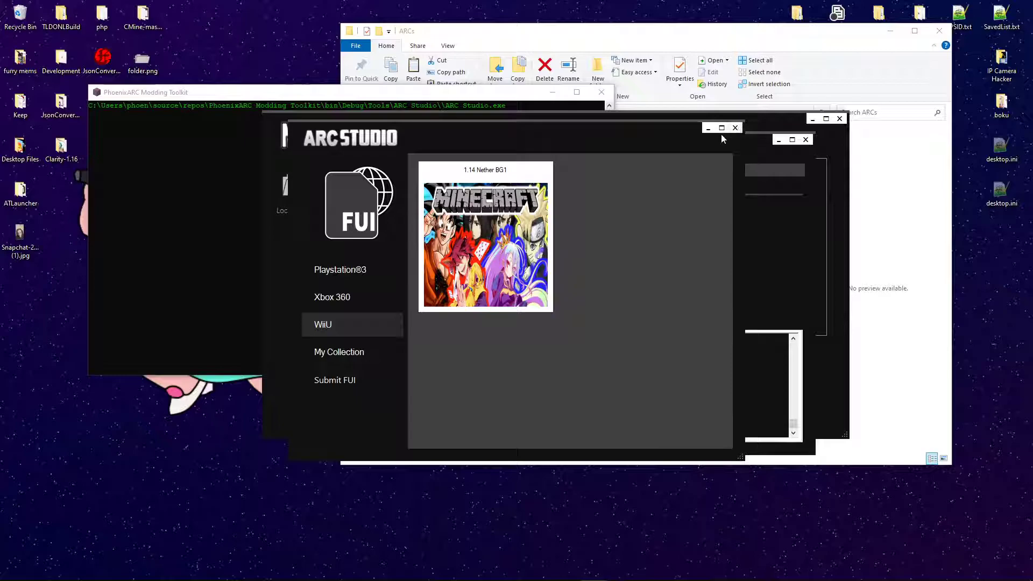
pyautogui.moveTo(361, 376)
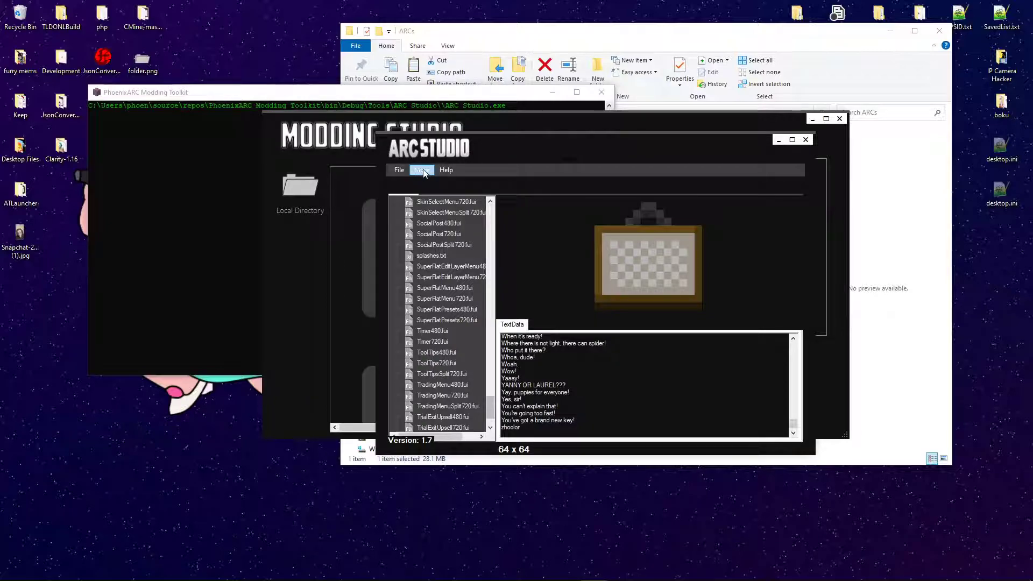
pyautogui.click(421, 170)
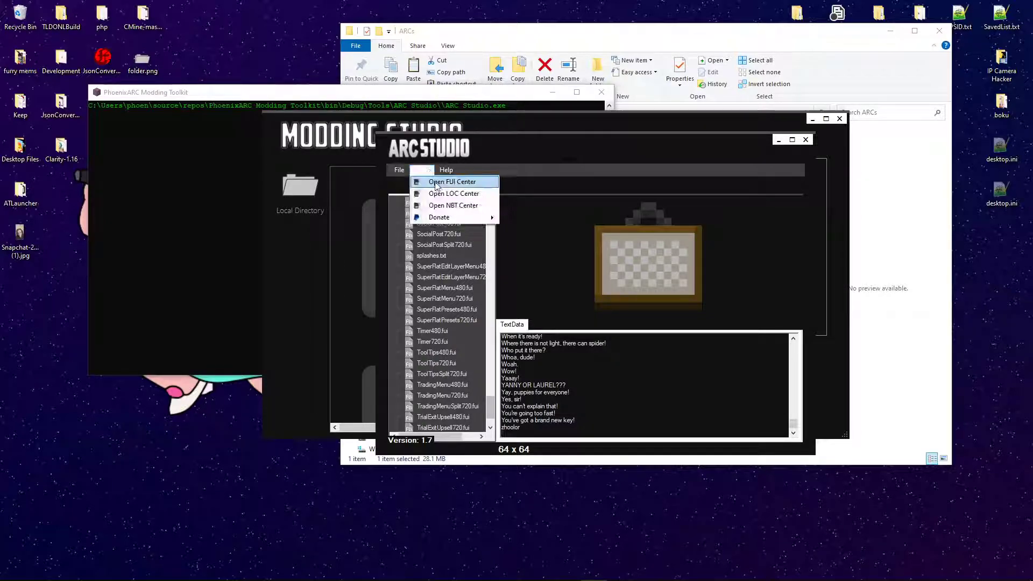
pyautogui.click(420, 170)
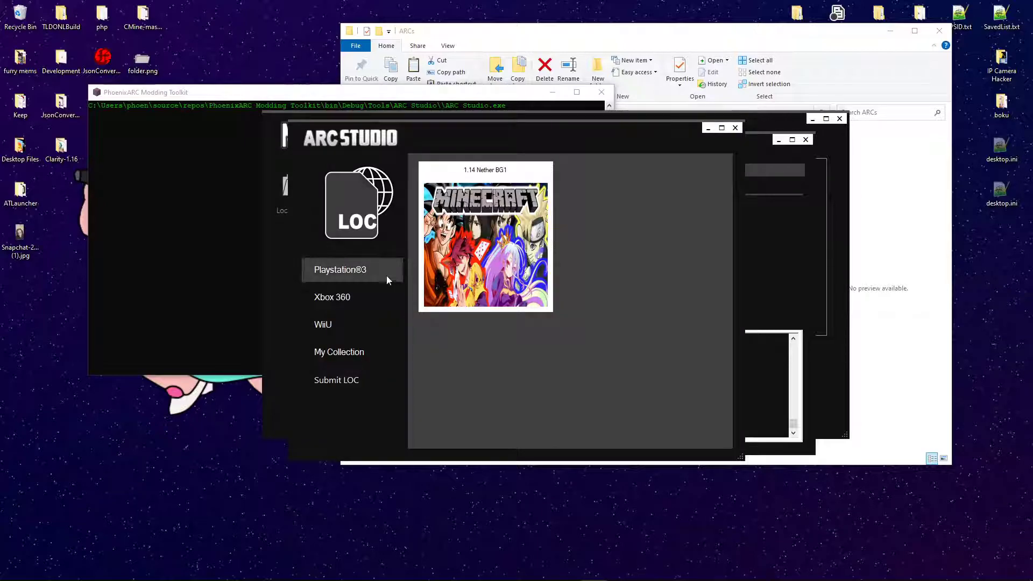
pyautogui.click(331, 297)
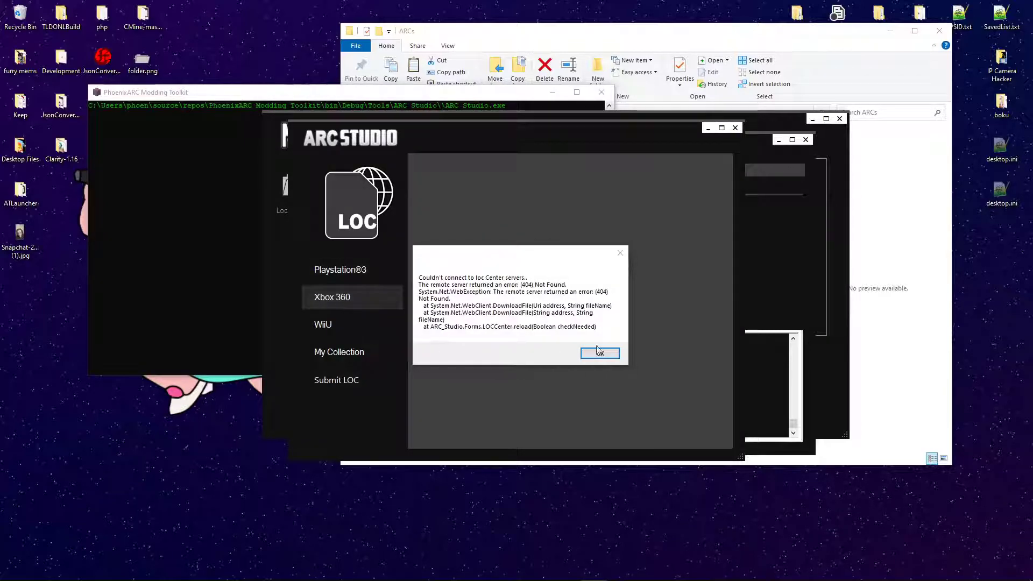
pyautogui.click(600, 353)
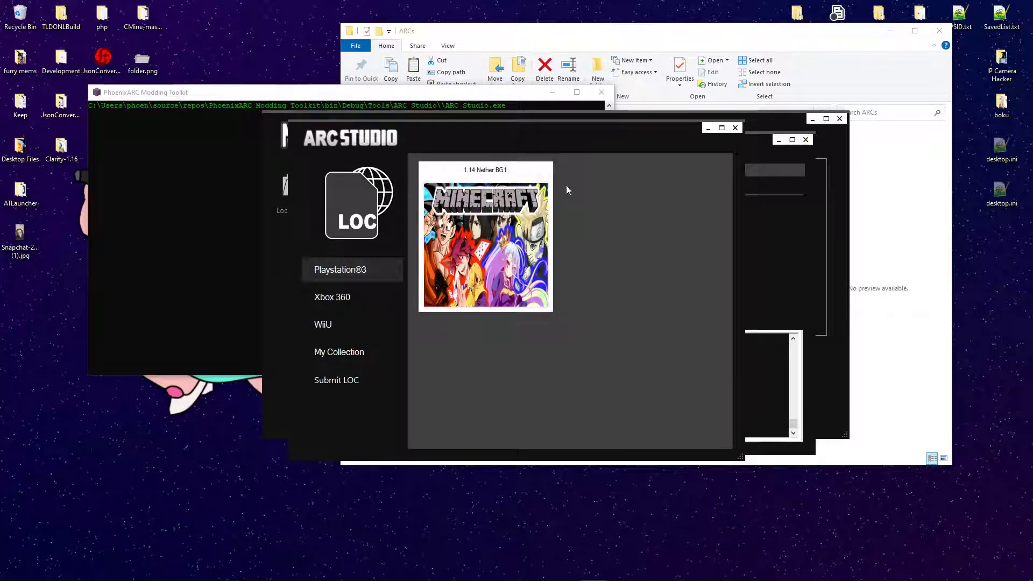
pyautogui.moveTo(747, 131)
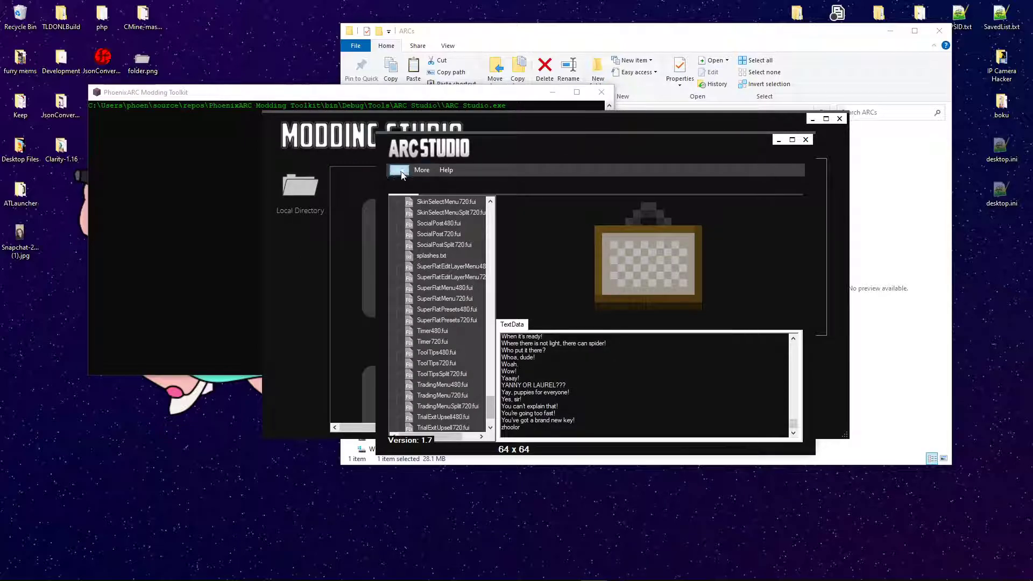
# Save the edited MediaPS3.arc archive and close ARC Studio back to the Modding Studio hub
pyautogui.click(399, 170)
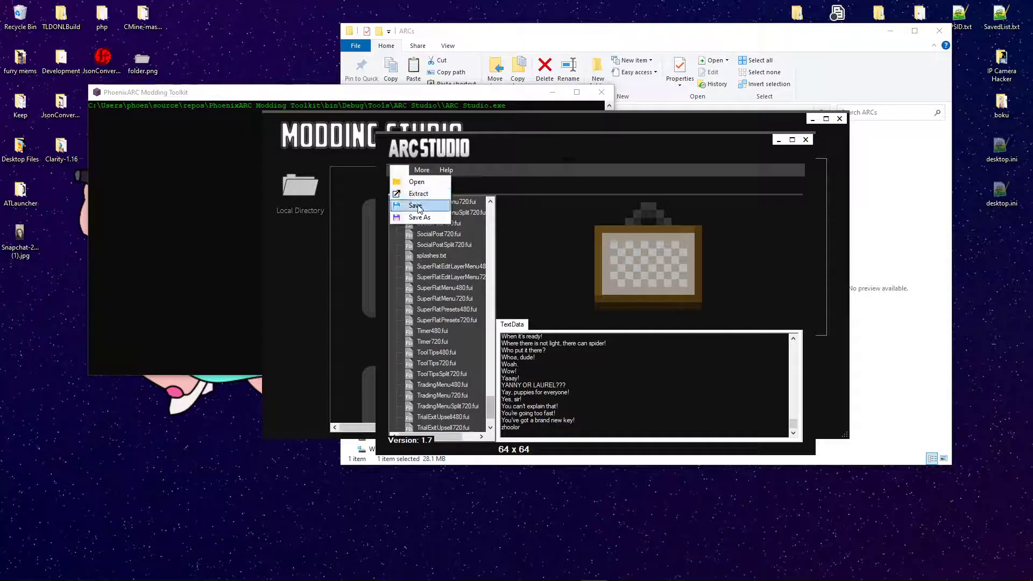
pyautogui.click(415, 205)
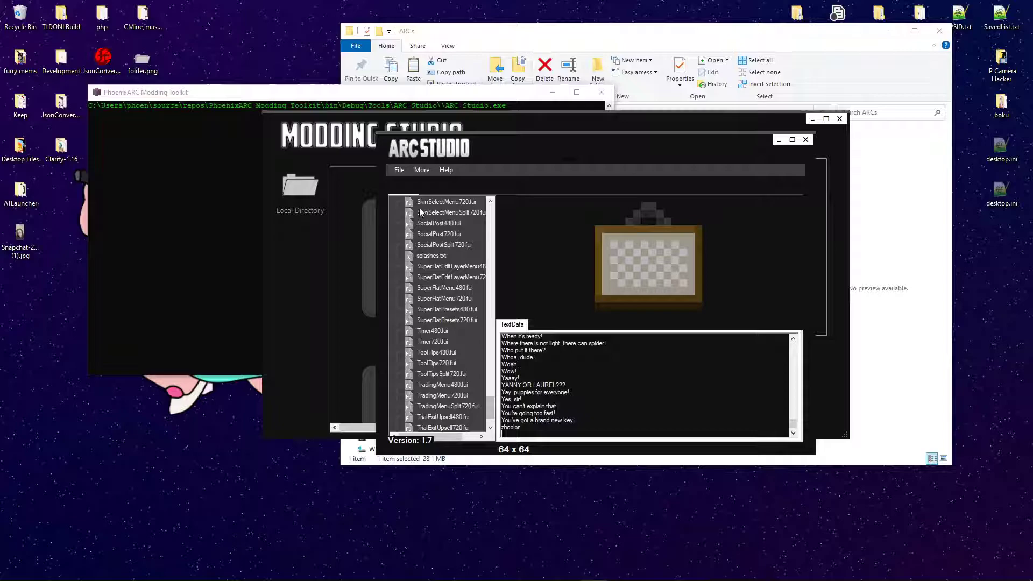
pyautogui.moveTo(796, 157)
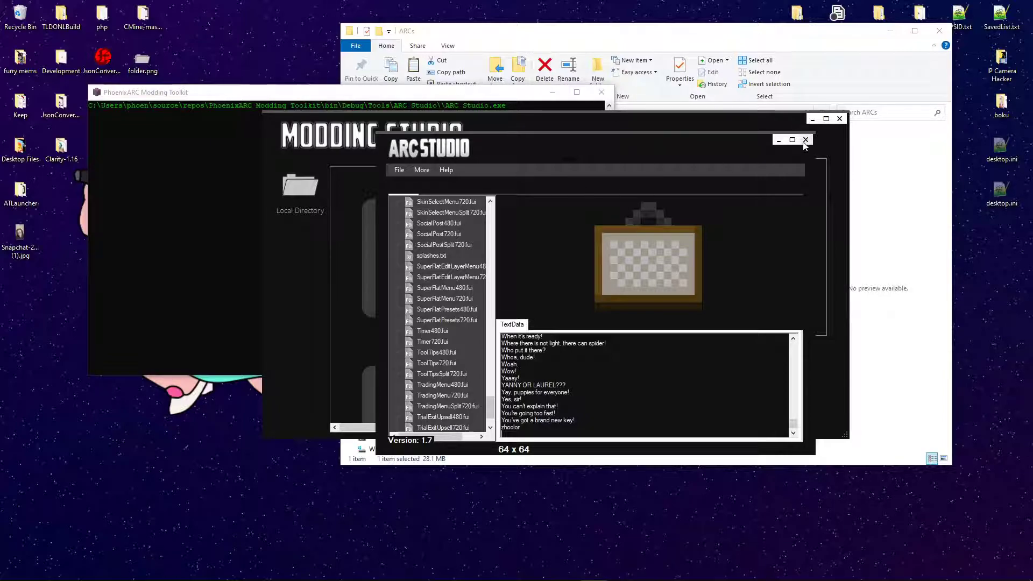
pyautogui.click(804, 139)
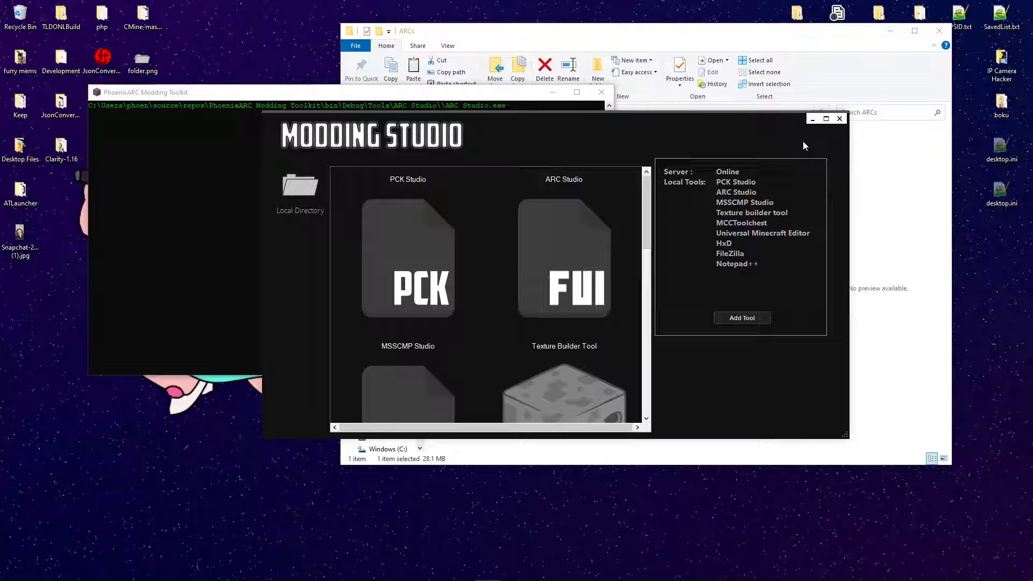
pyautogui.moveTo(707, 35)
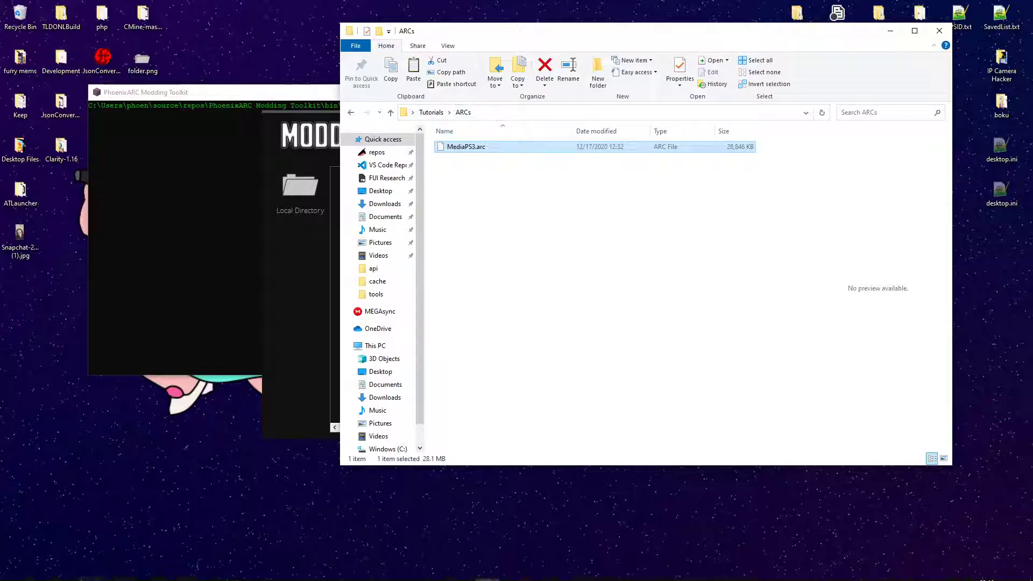
pyautogui.moveTo(869, 485)
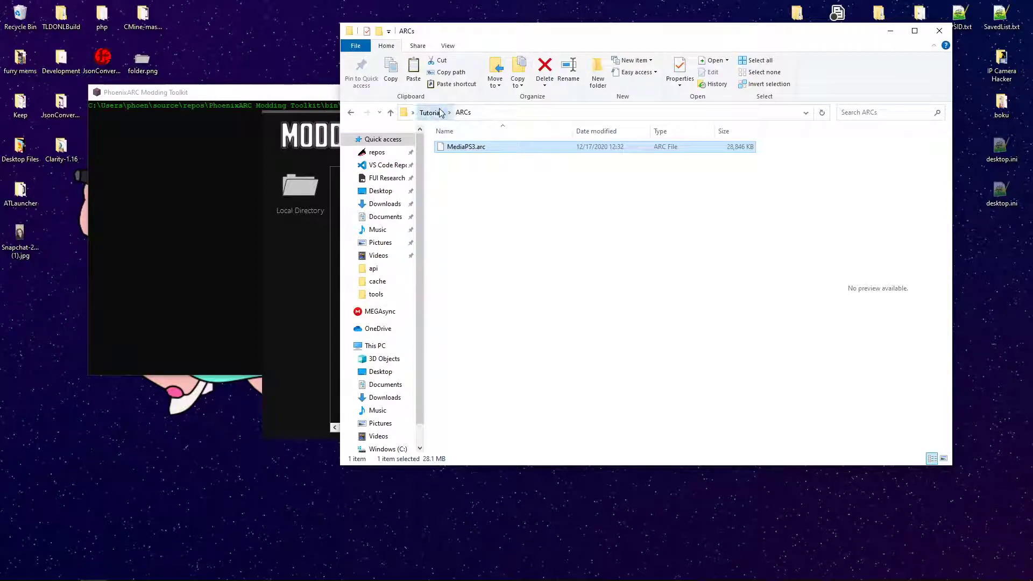
# Navigate up from the ARCs folder to the Tutorials folder via the breadcrumb
pyautogui.click(429, 113)
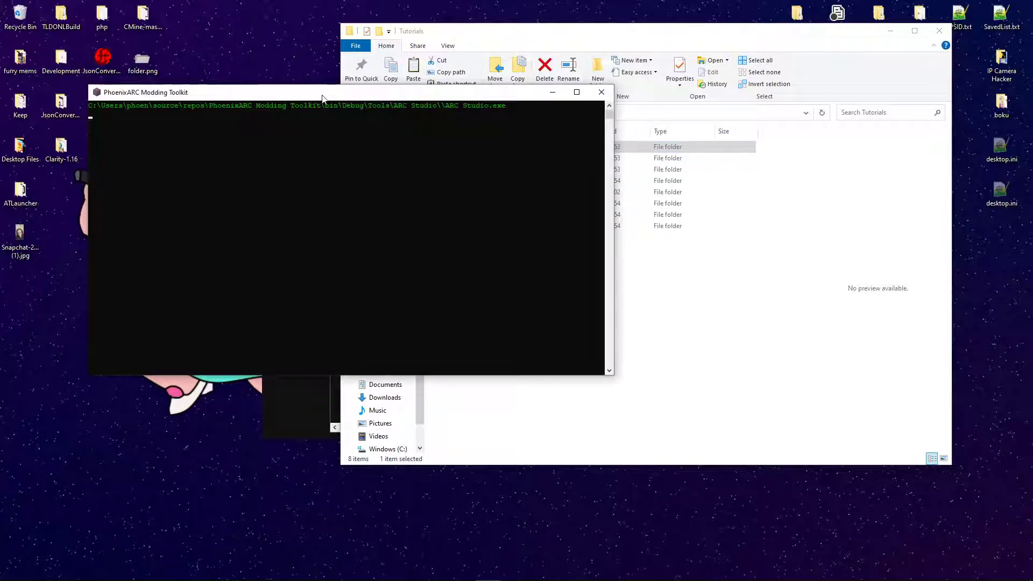
pyautogui.moveTo(600, 92)
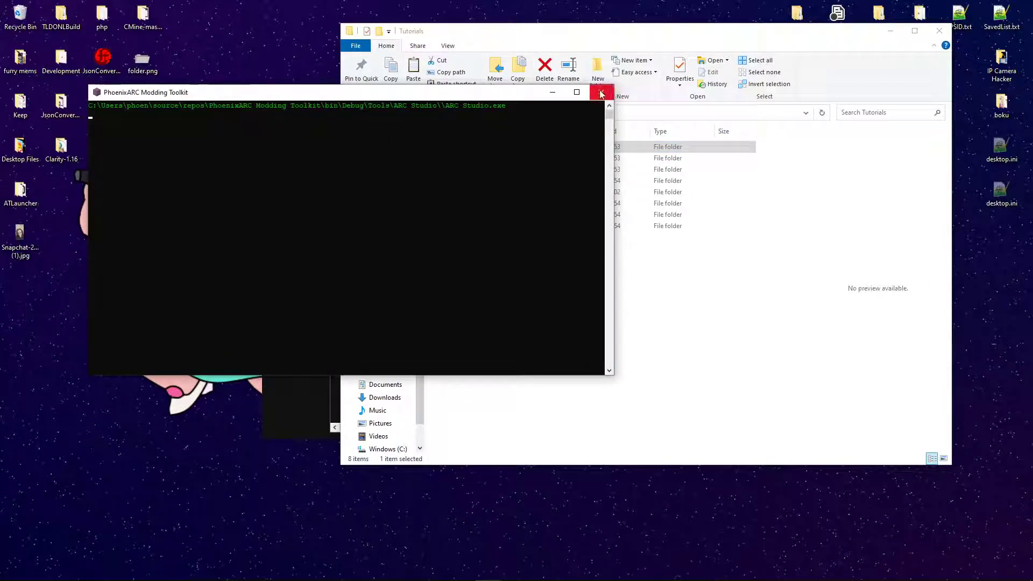
pyautogui.moveTo(602, 92)
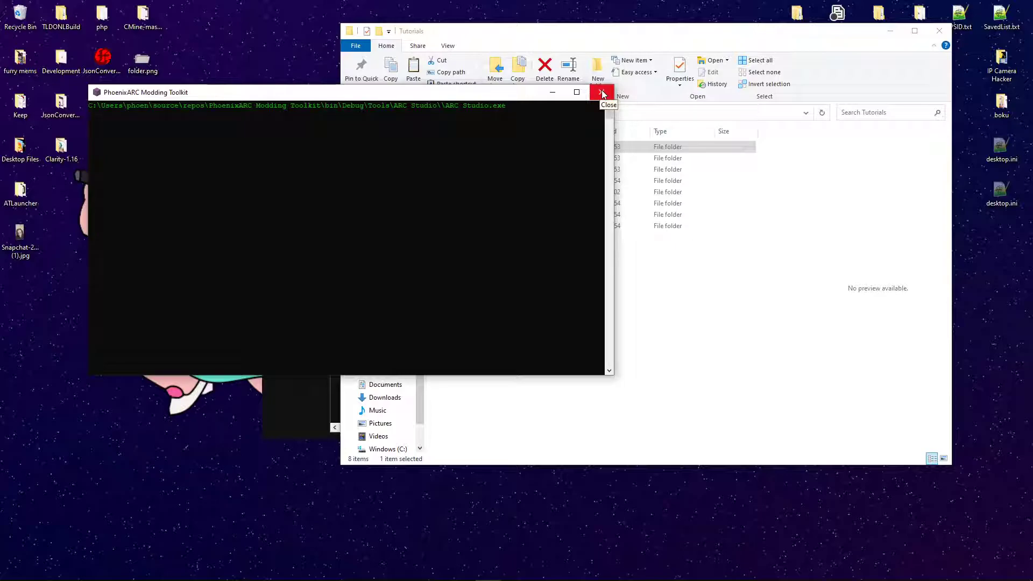